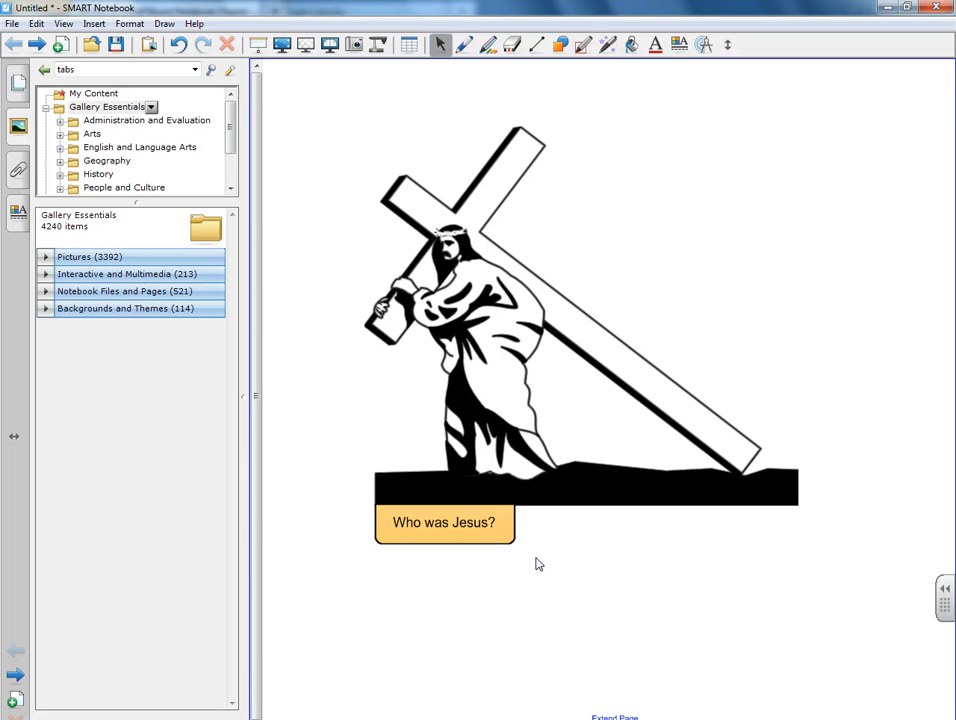
{"action": "mouse_move", "coordinate": [554, 564]}
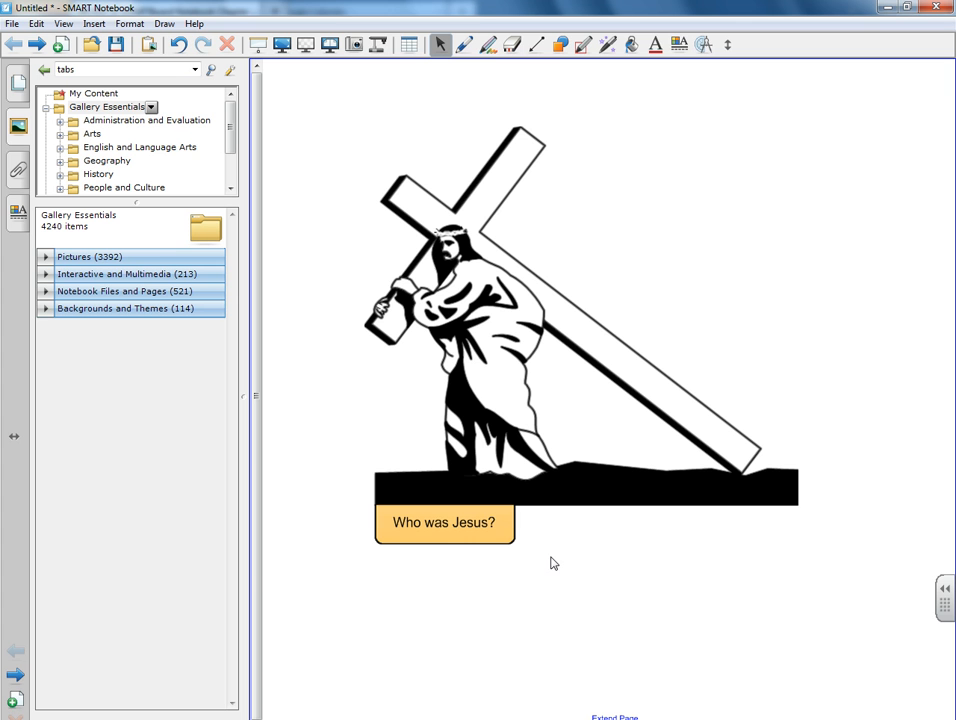
{"action": "mouse_move", "coordinate": [576, 442]}
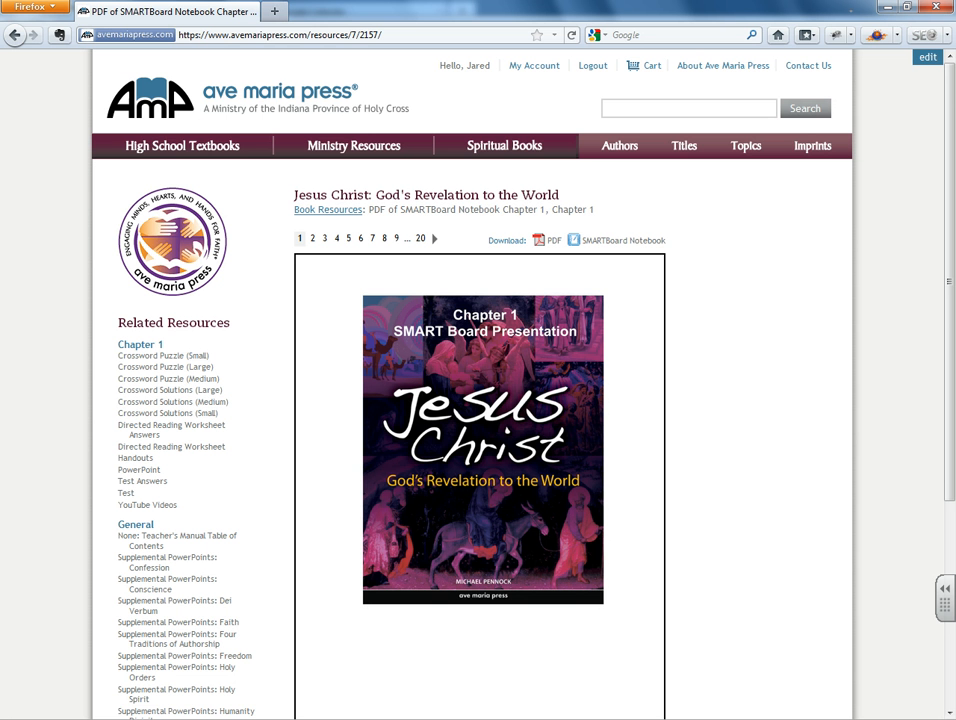
{"action": "mouse_move", "coordinate": [698, 332]}
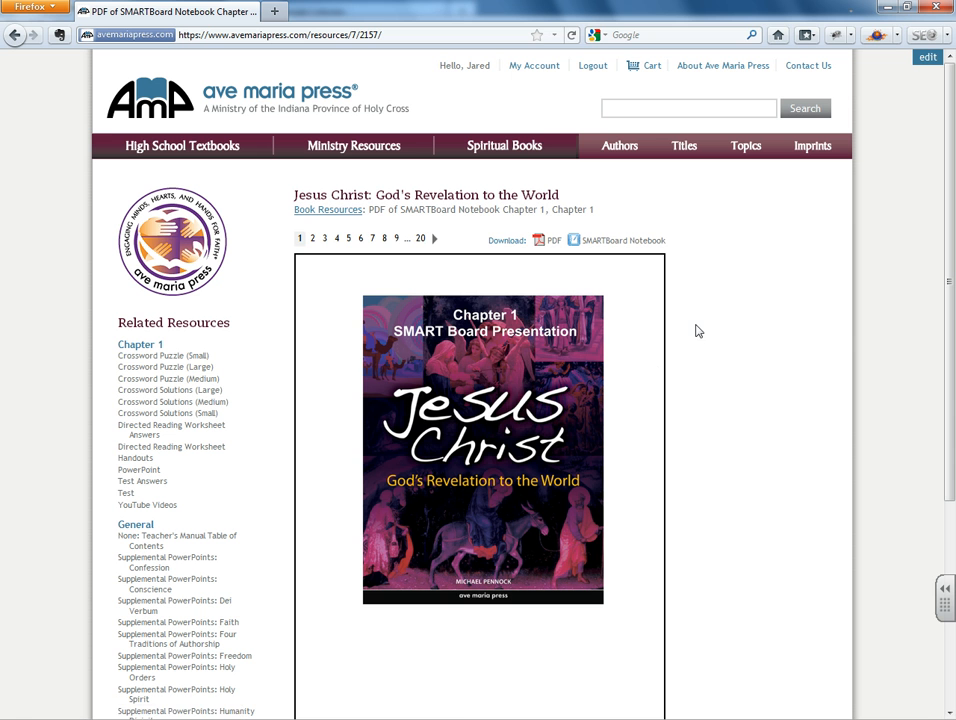
Download the chapter's SMARTBoard Notebook file and open it with SMART Notebook
{"action": "left_click", "coordinate": [624, 240]}
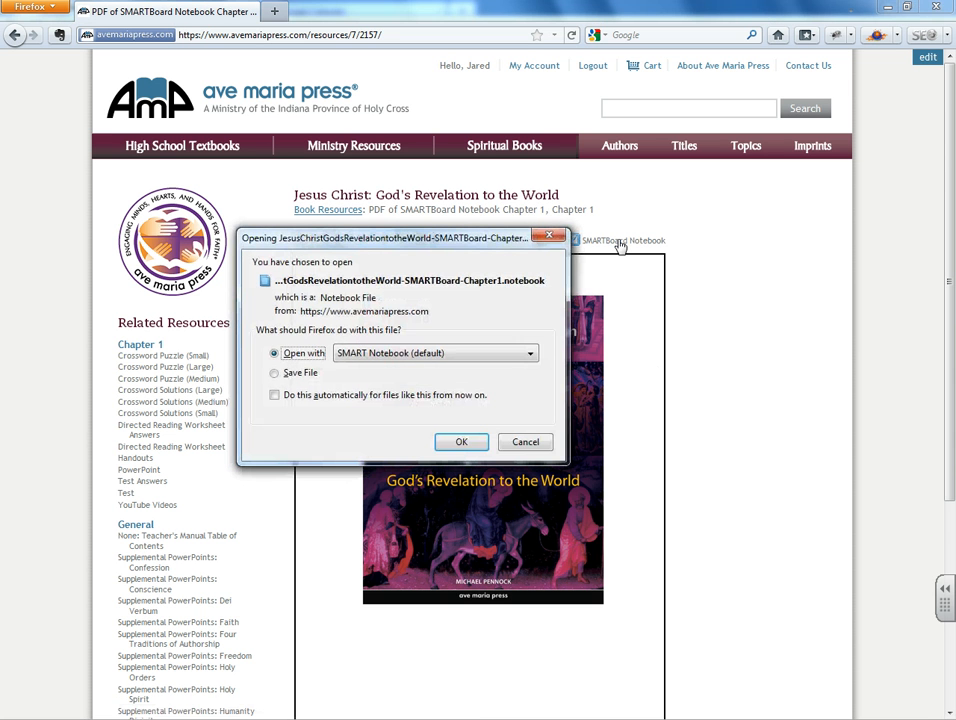
{"action": "left_click", "coordinate": [460, 442]}
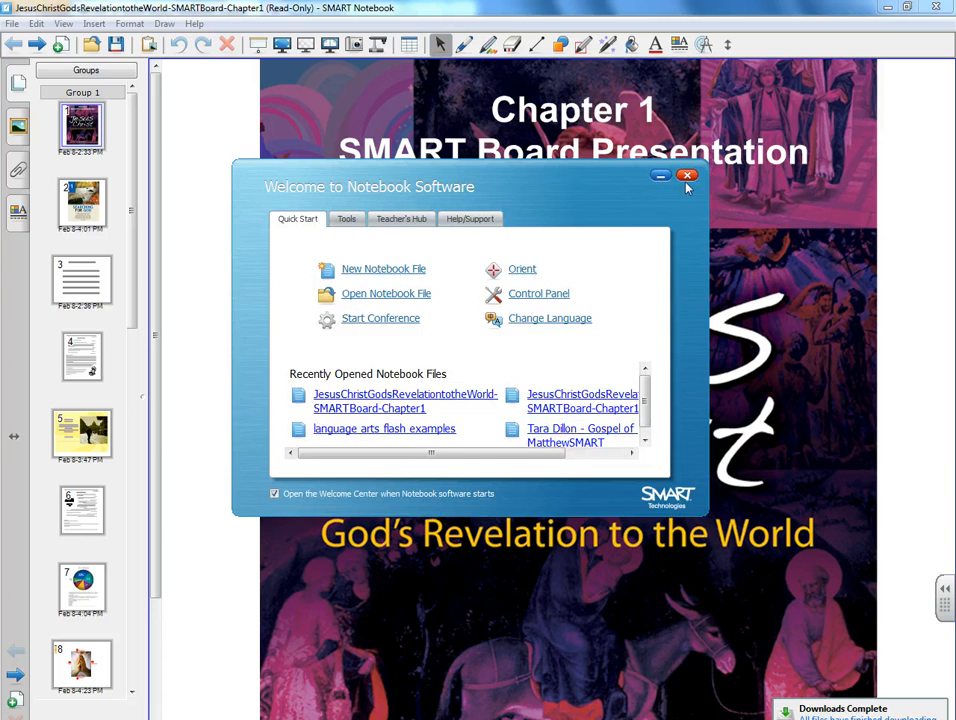
Dismiss the welcome window and page through to the 'Happiness Is . . .' handout page
{"action": "left_click", "coordinate": [688, 176]}
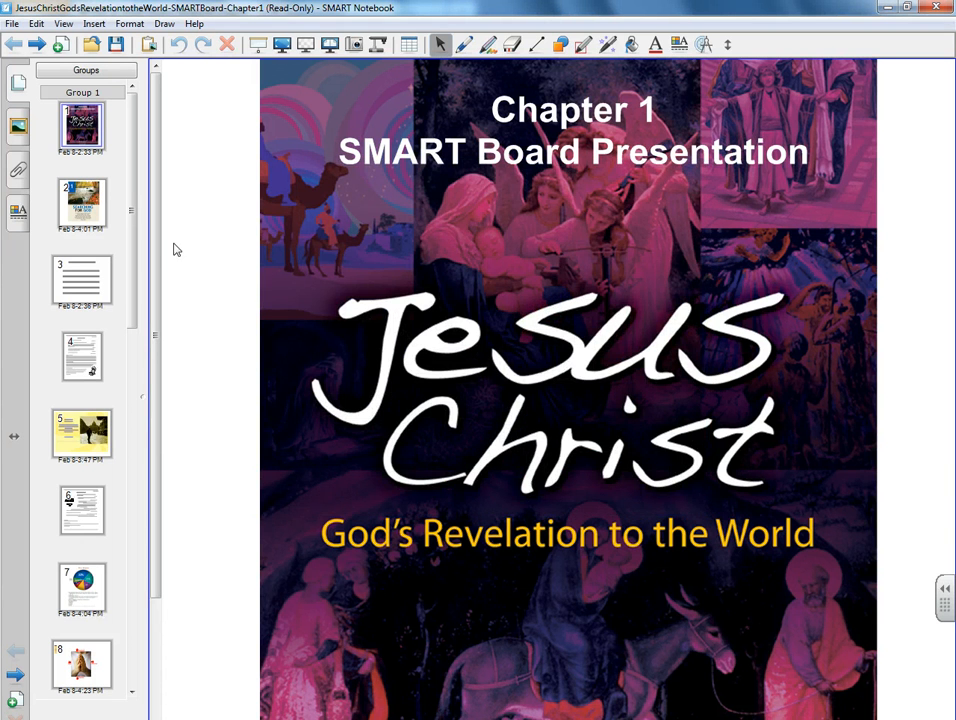
{"action": "left_click", "coordinate": [82, 204]}
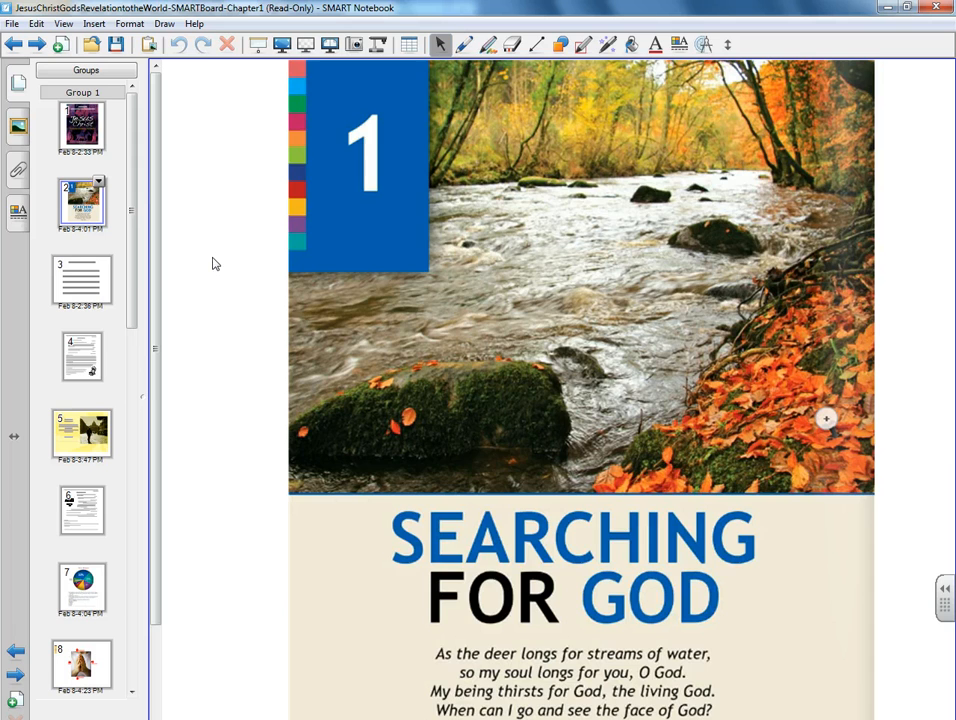
{"action": "left_click", "coordinate": [82, 278]}
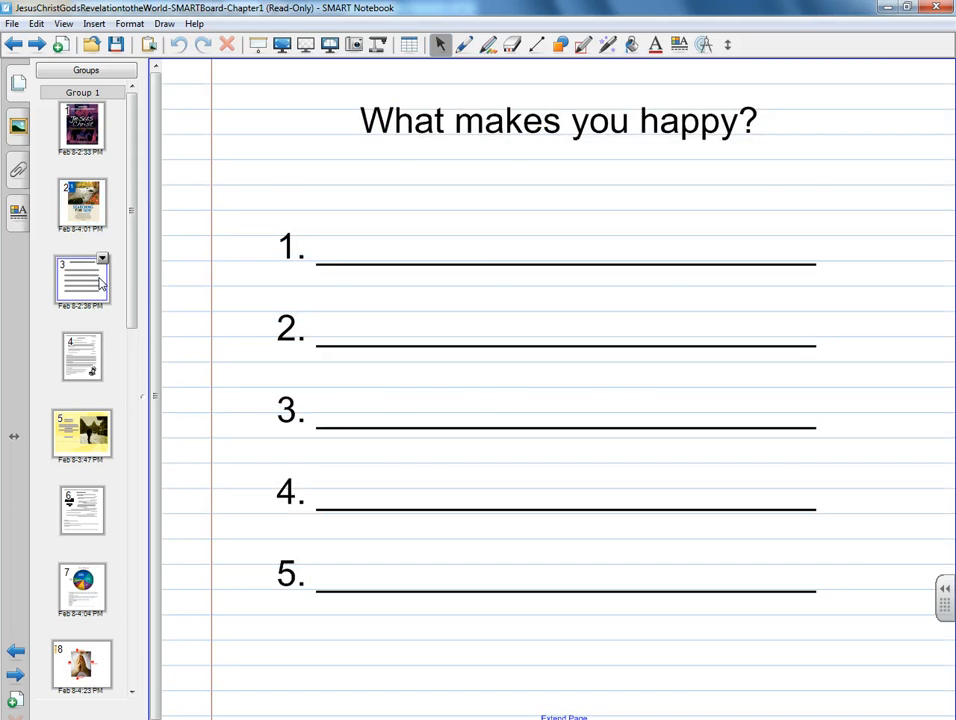
{"action": "left_click", "coordinate": [82, 356]}
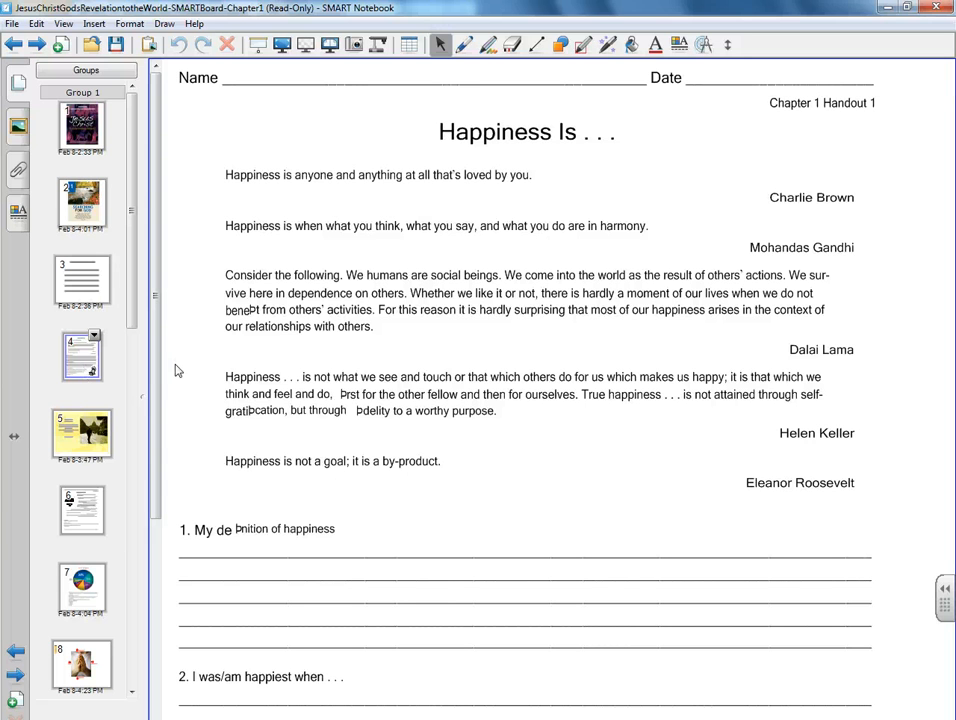
{"action": "mouse_move", "coordinate": [120, 522]}
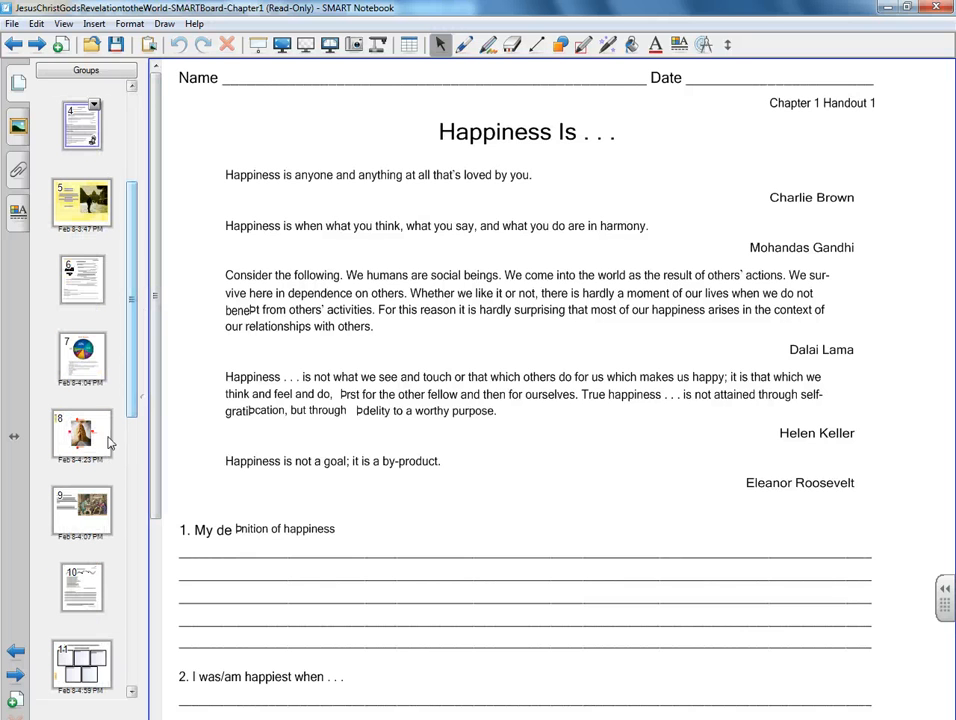
Show the praying-hands page and pull its orange tab out and back to try it
{"action": "left_click", "coordinate": [82, 432]}
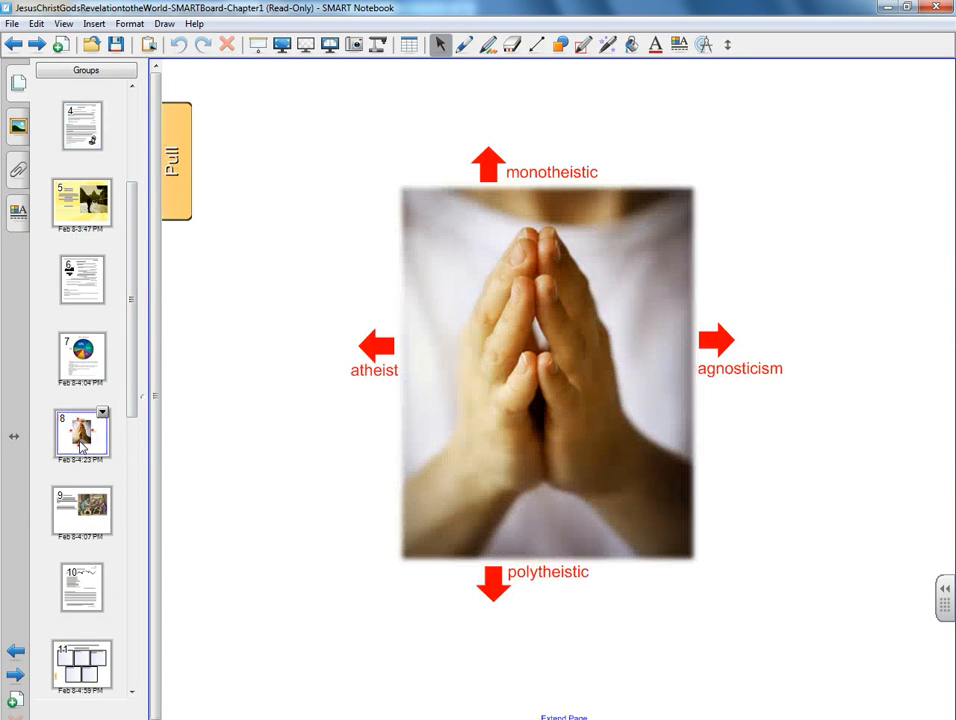
{"action": "mouse_move", "coordinate": [352, 436]}
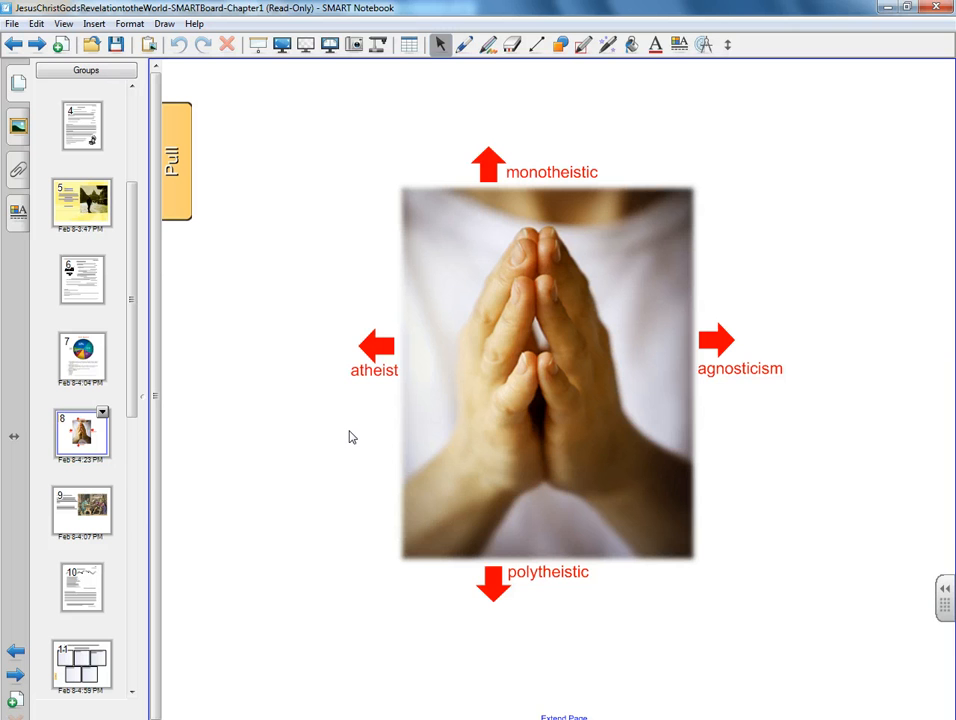
{"action": "mouse_move", "coordinate": [324, 314]}
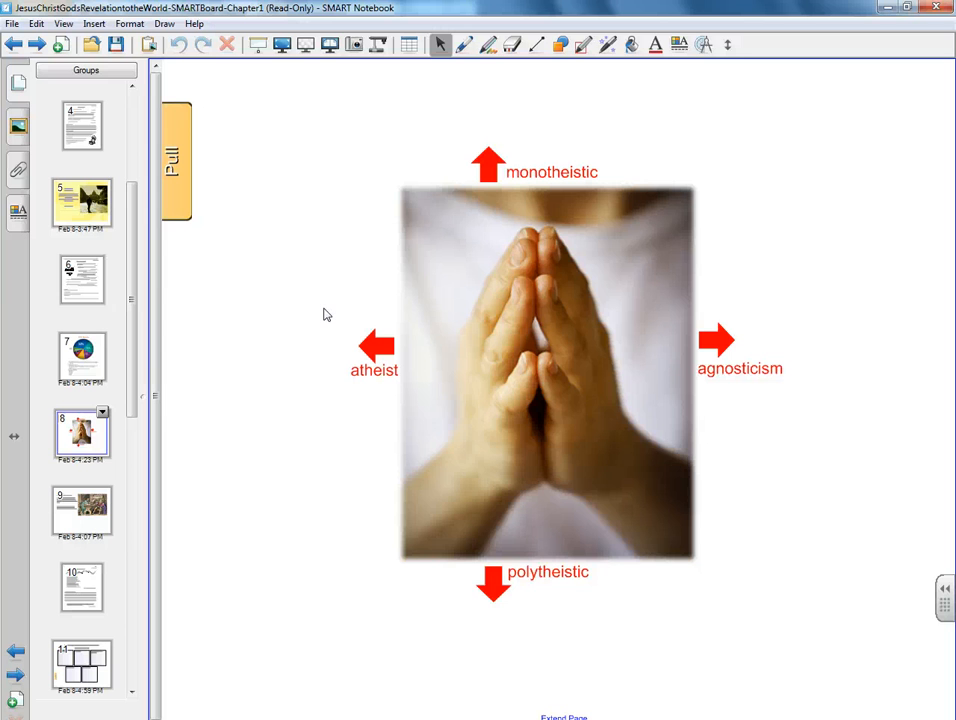
{"action": "mouse_move", "coordinate": [188, 176]}
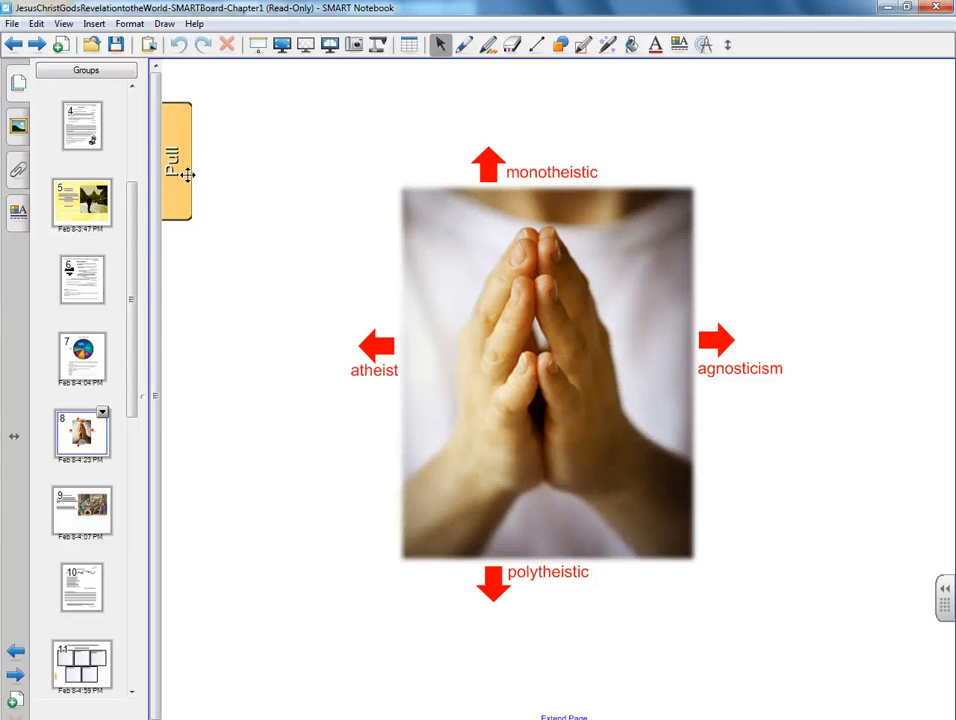
{"action": "left_click_drag", "start_coordinate": [180, 164], "coordinate": [344, 150]}
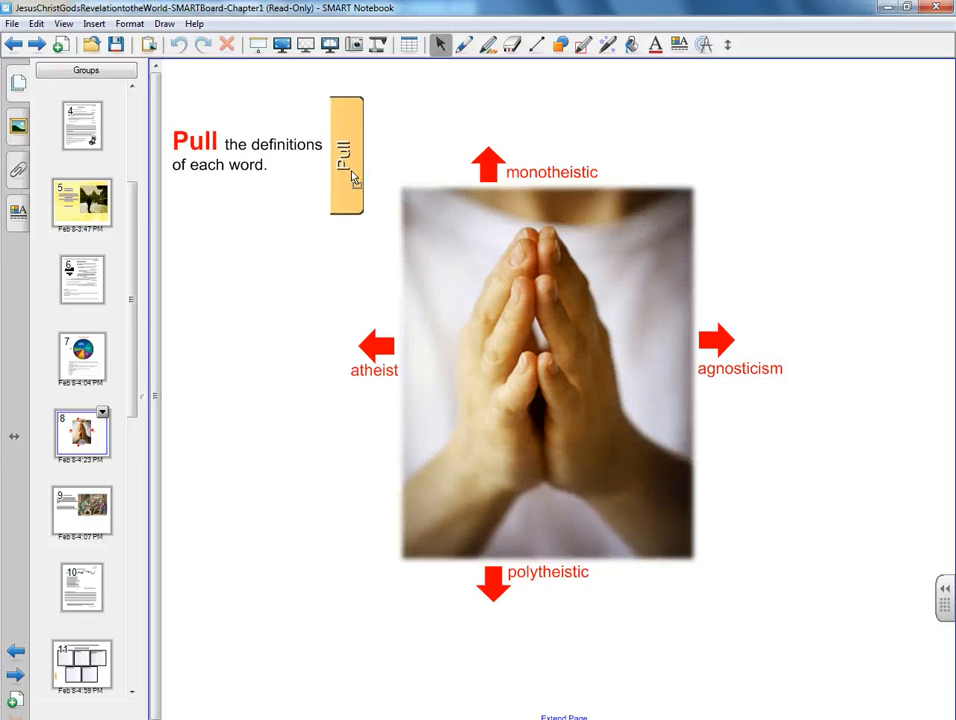
{"action": "left_click_drag", "start_coordinate": [346, 156], "coordinate": [178, 160]}
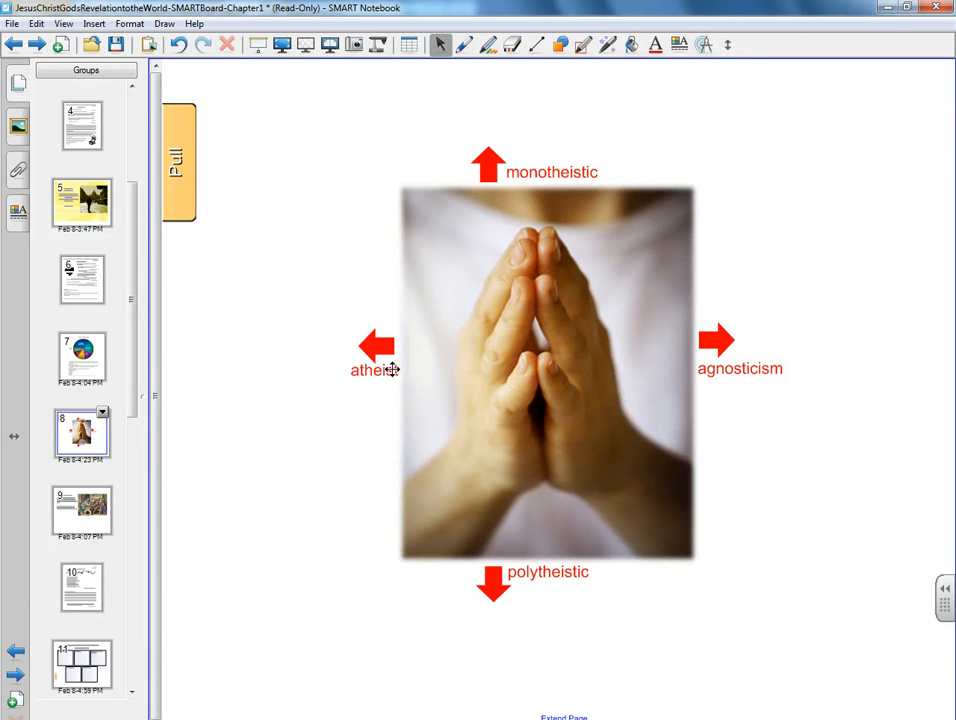
{"action": "mouse_move", "coordinate": [416, 344]}
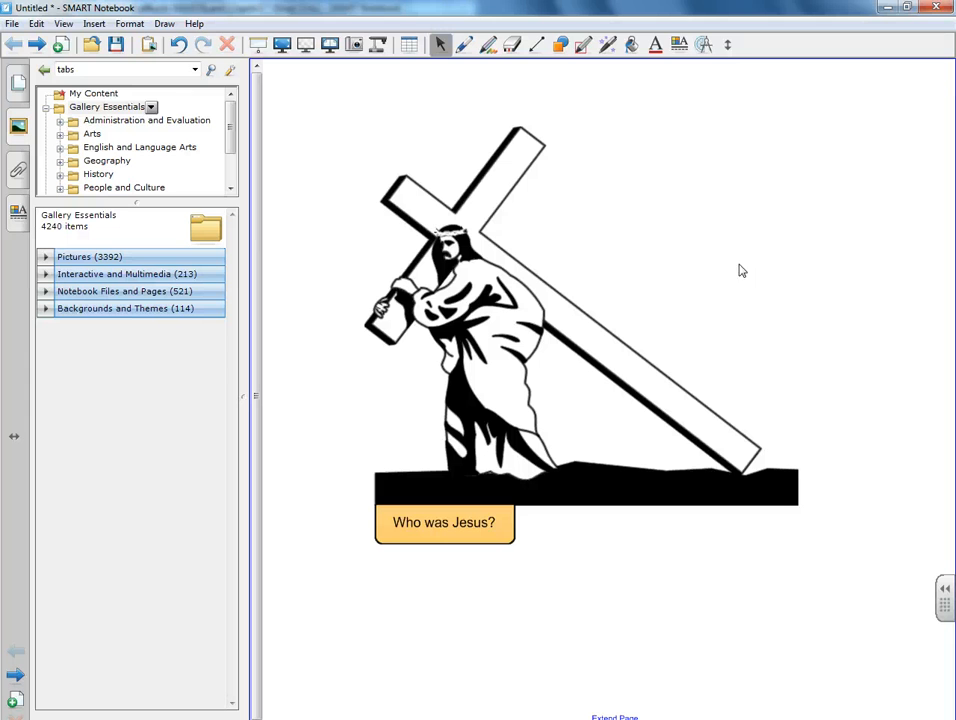
{"action": "mouse_move", "coordinate": [460, 236]}
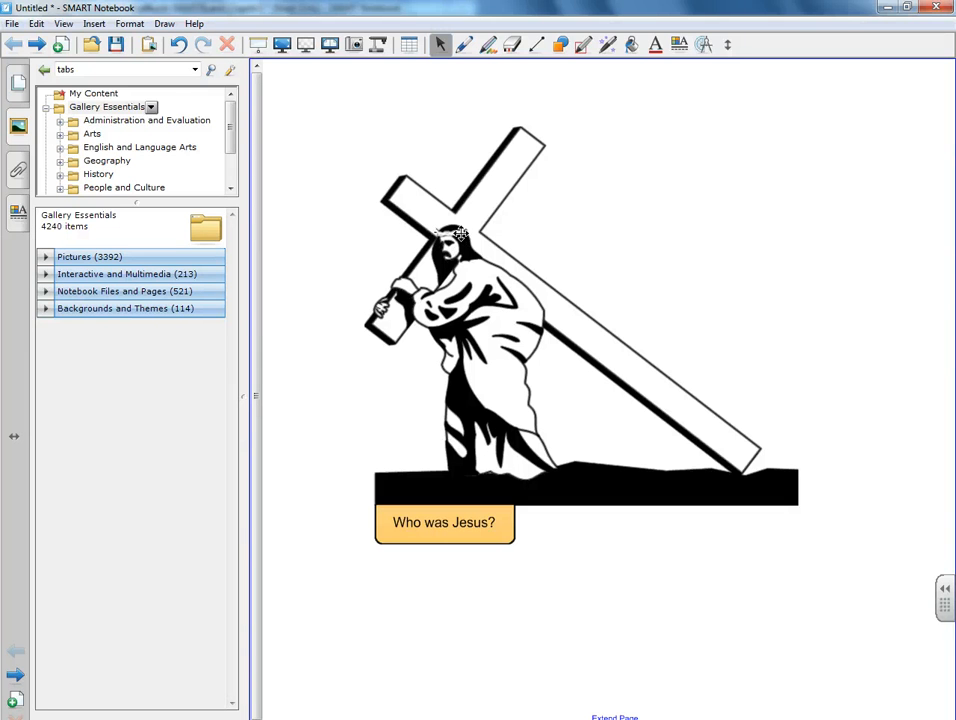
{"action": "mouse_move", "coordinate": [488, 512]}
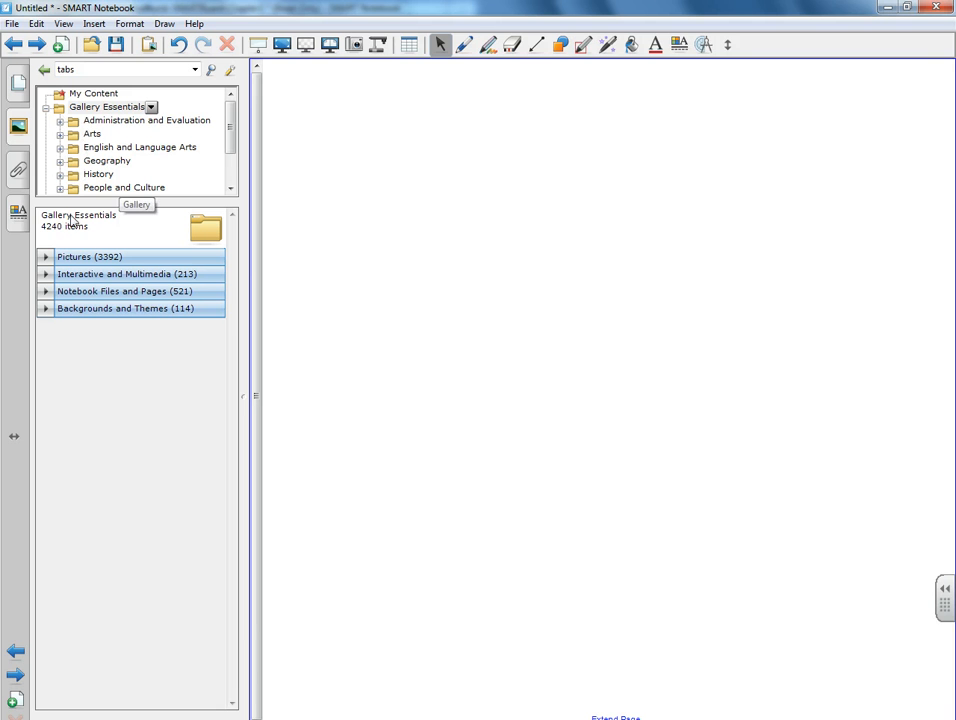
Search the Gallery for 'jesus' and expand the ten picture results
{"action": "left_click", "coordinate": [88, 256]}
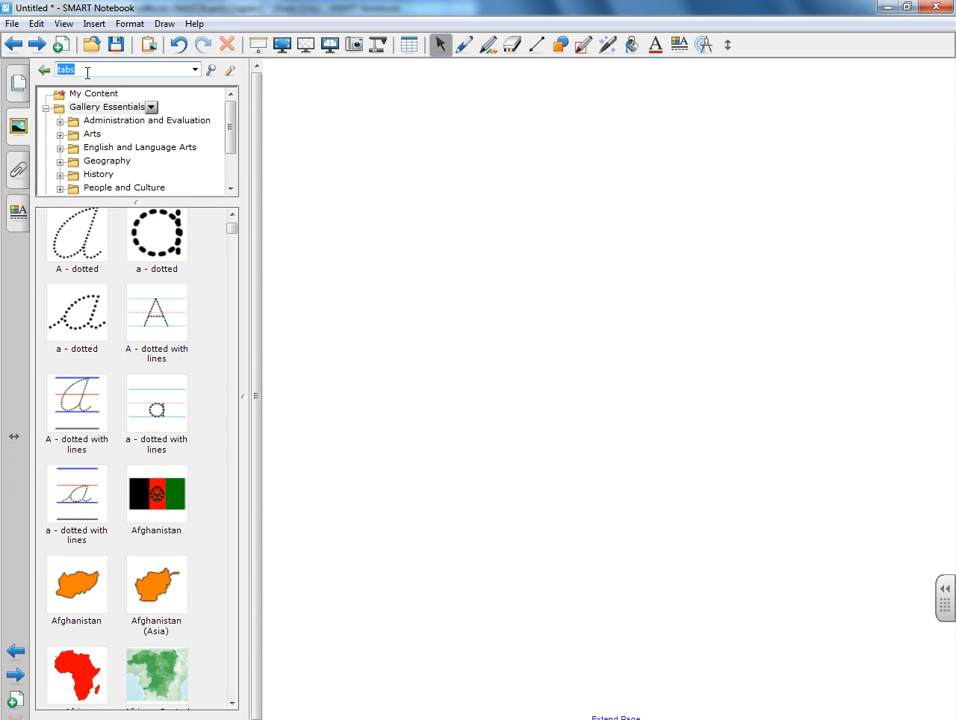
{"action": "type", "text": "jesus"}
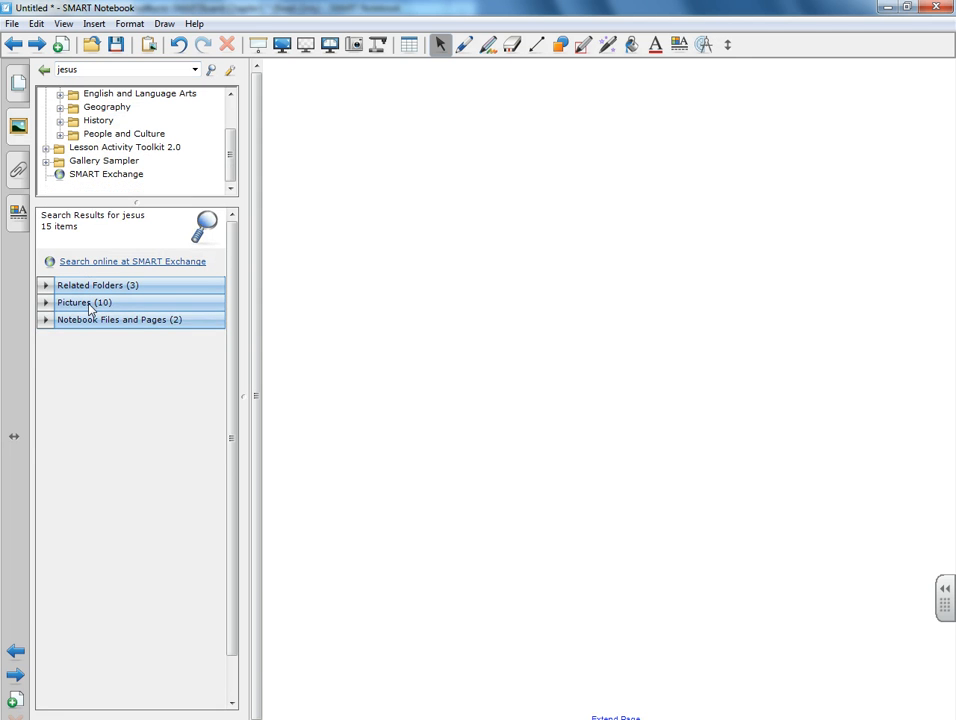
{"action": "left_click", "coordinate": [84, 302]}
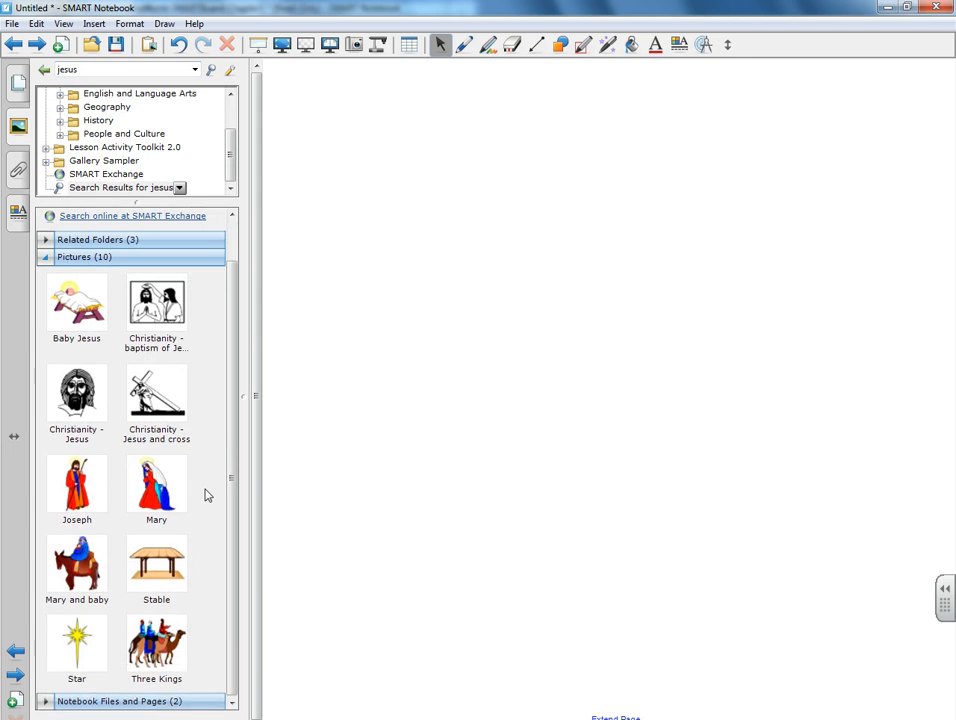
{"action": "scroll", "scroll_direction": "up", "scroll_amount": 3}
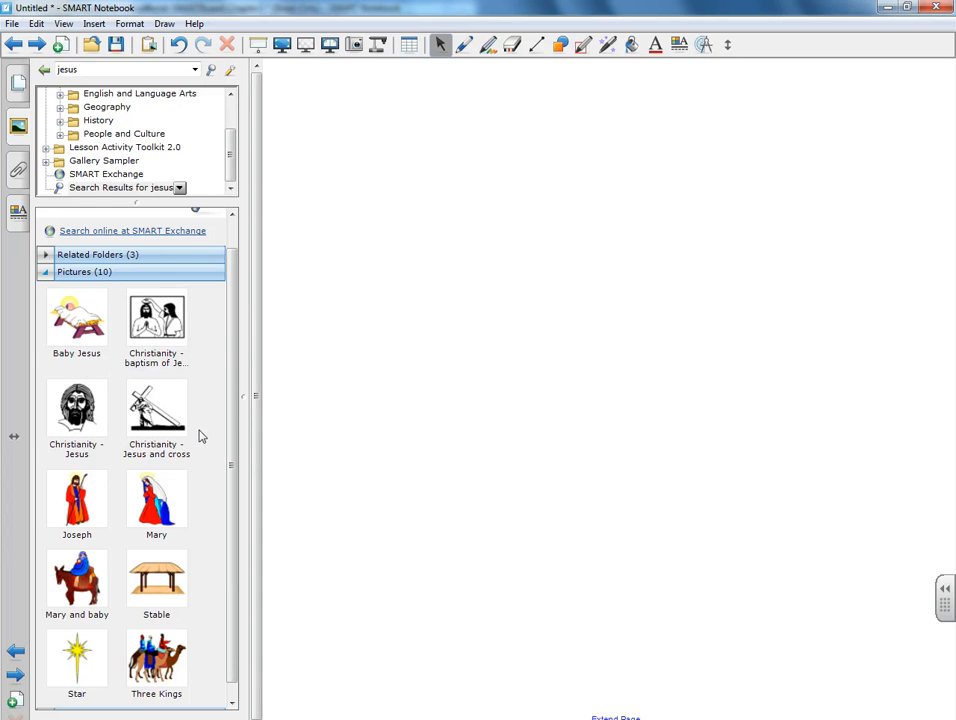
Place the Jesus-carrying-cross clip art enlarged near page centre and find the Gallery's Pull tabs
{"action": "double_click", "coordinate": [156, 404]}
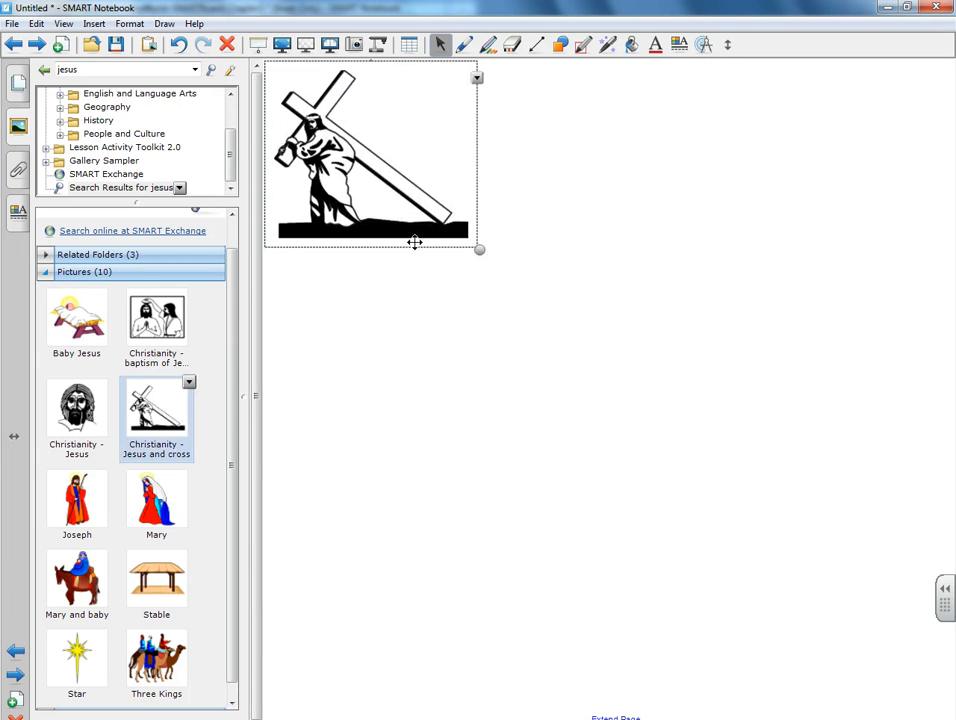
{"action": "left_click_drag", "start_coordinate": [480, 250], "coordinate": [732, 488]}
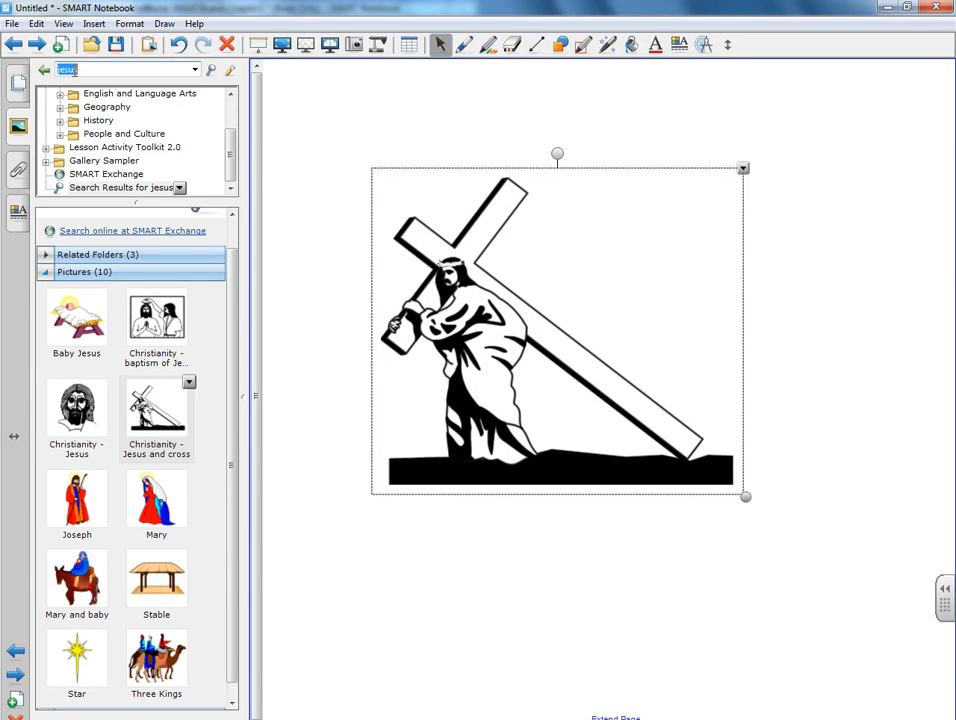
{"action": "type", "text": "tabs"}
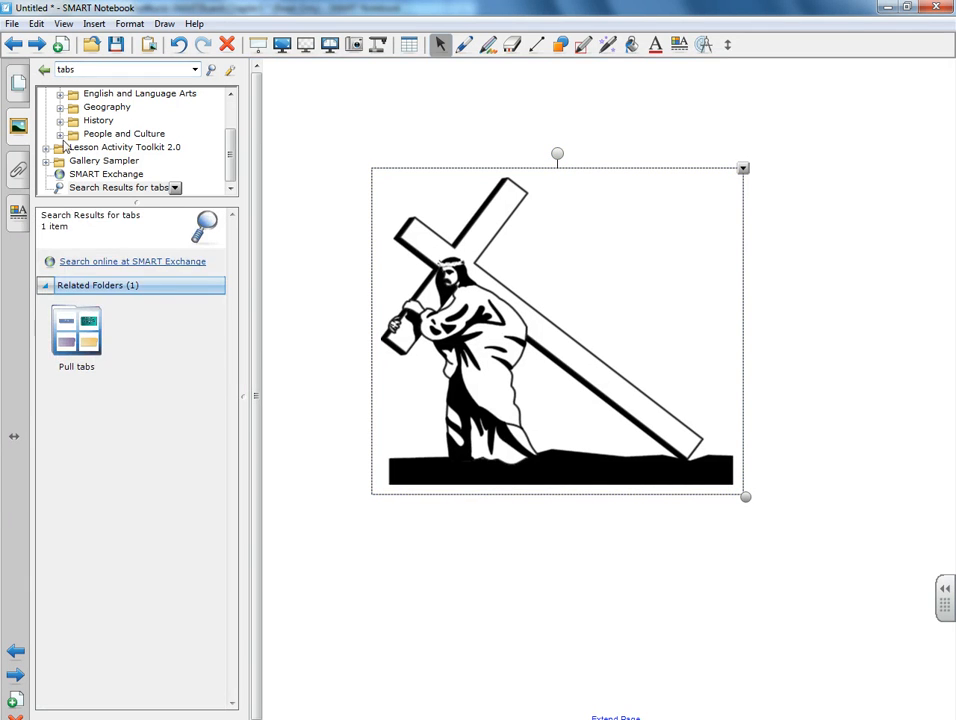
{"action": "double_click", "coordinate": [76, 330]}
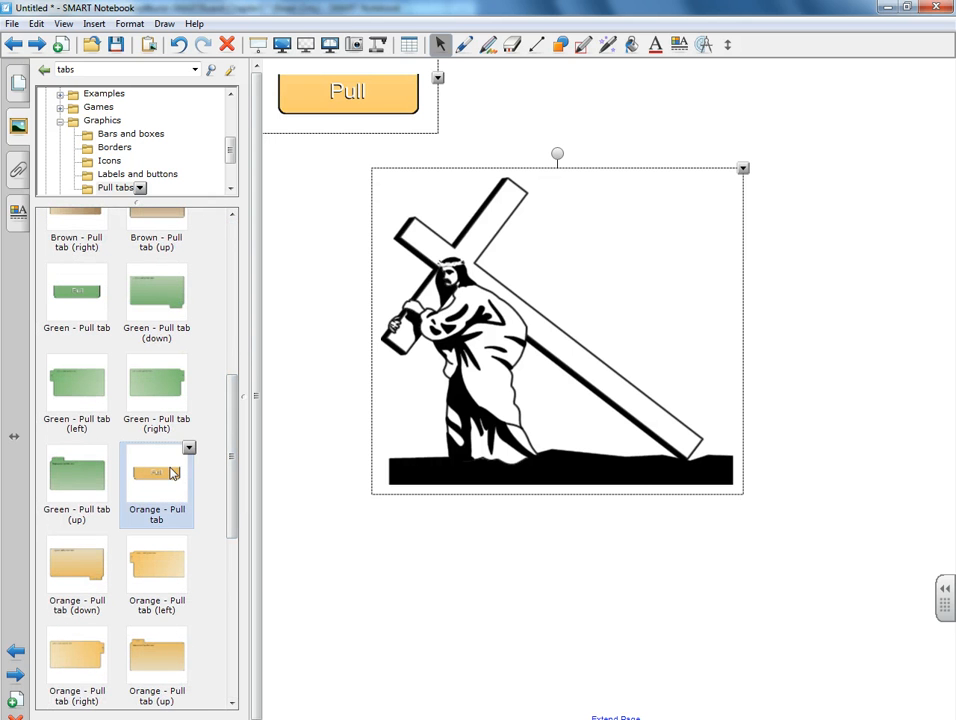
{"action": "mouse_move", "coordinate": [590, 62]}
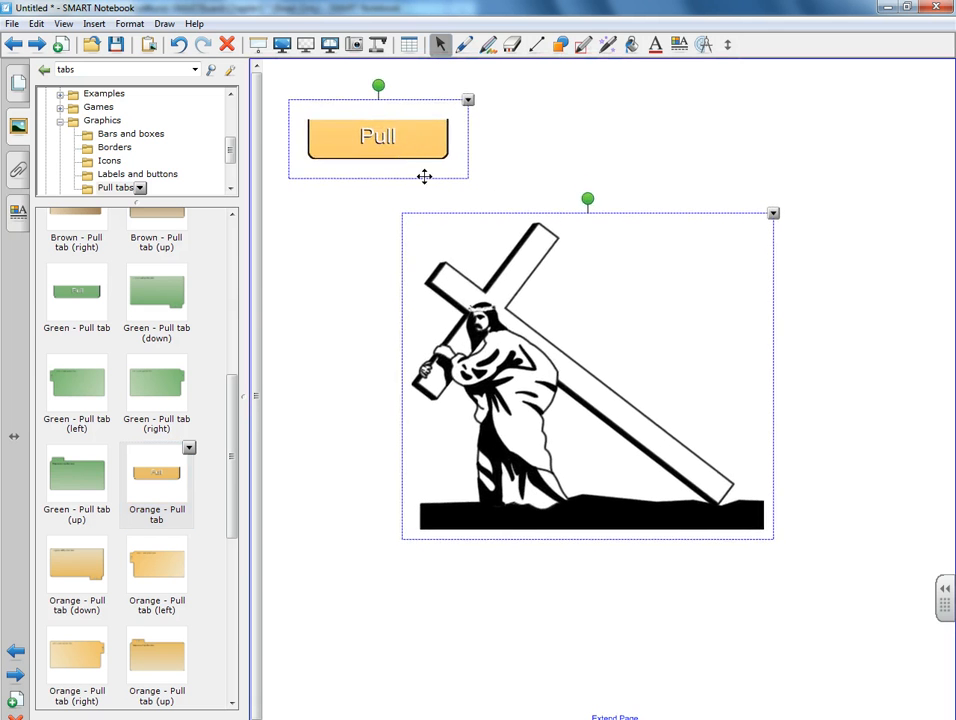
Position the orange Pull tab centred just below the cross clip art
{"action": "left_click", "coordinate": [410, 310]}
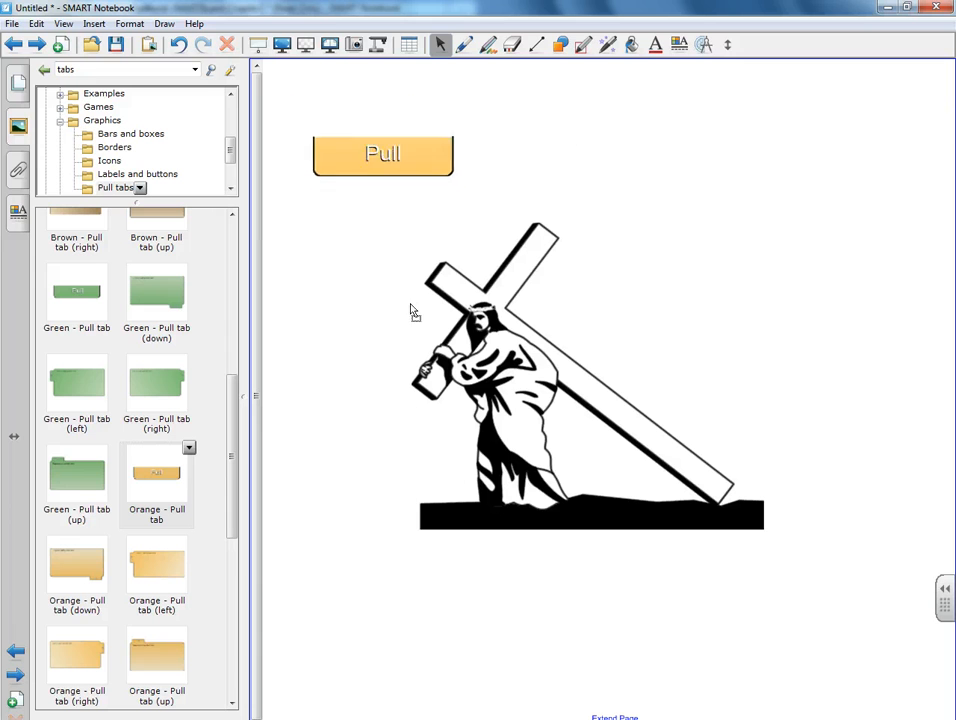
{"action": "left_click_drag", "start_coordinate": [384, 156], "coordinate": [464, 600]}
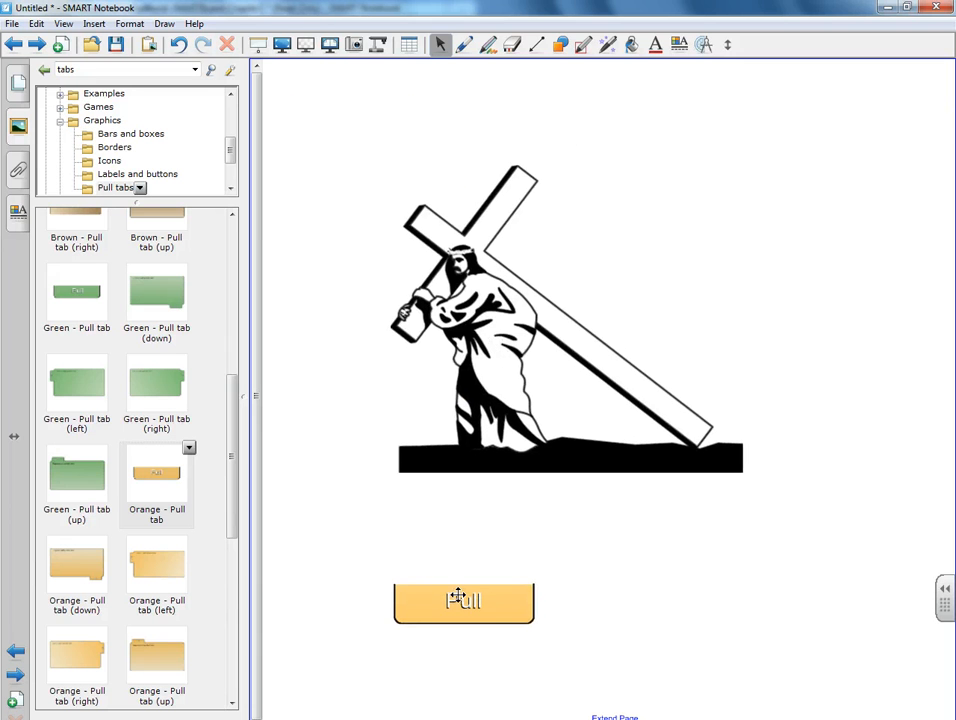
{"action": "left_click_drag", "start_coordinate": [464, 600], "coordinate": [468, 490]}
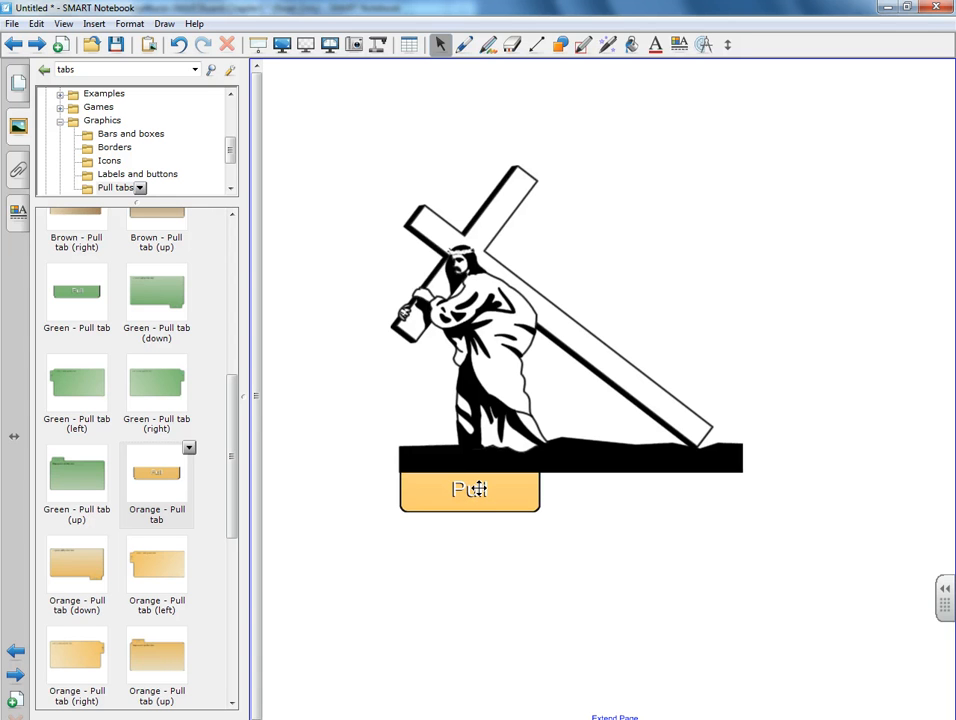
{"action": "left_click_drag", "start_coordinate": [470, 488], "coordinate": [468, 552]}
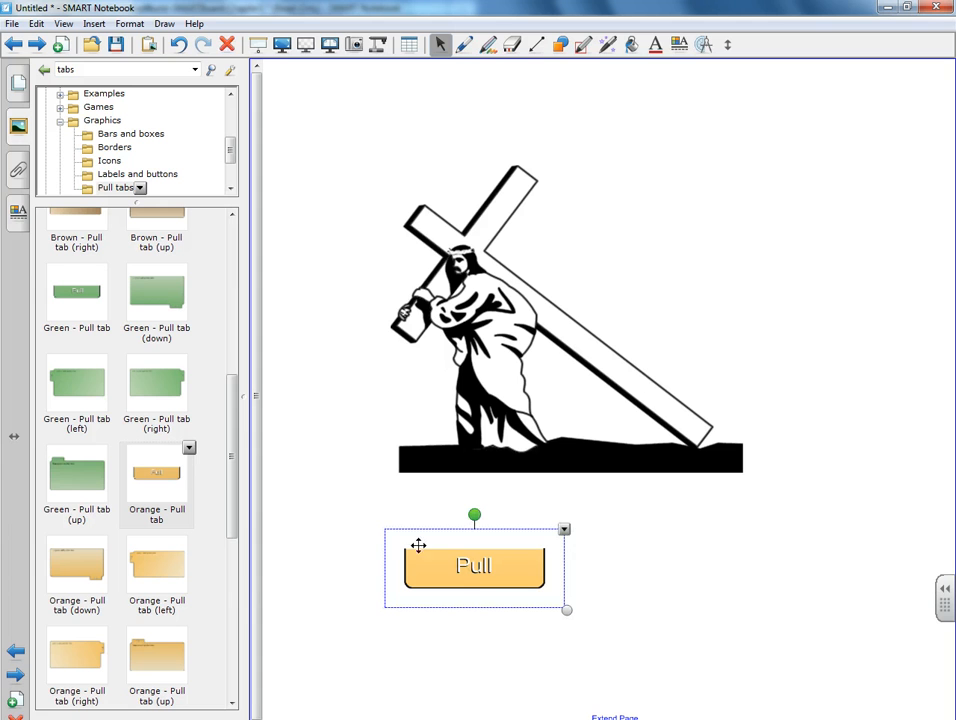
{"action": "mouse_move", "coordinate": [504, 572]}
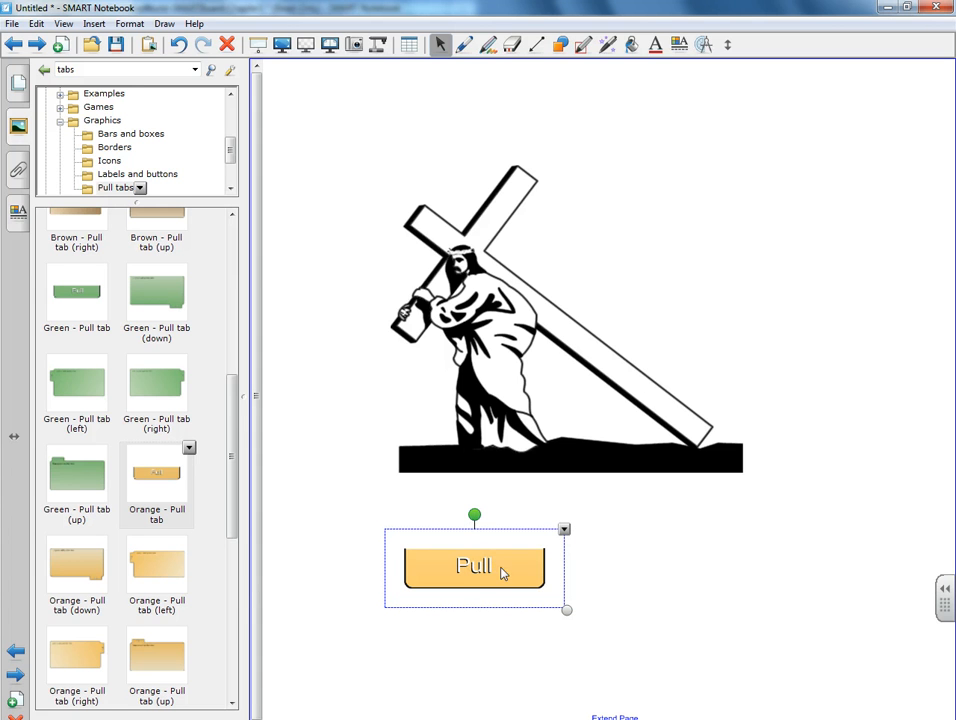
{"action": "mouse_move", "coordinate": [626, 648]}
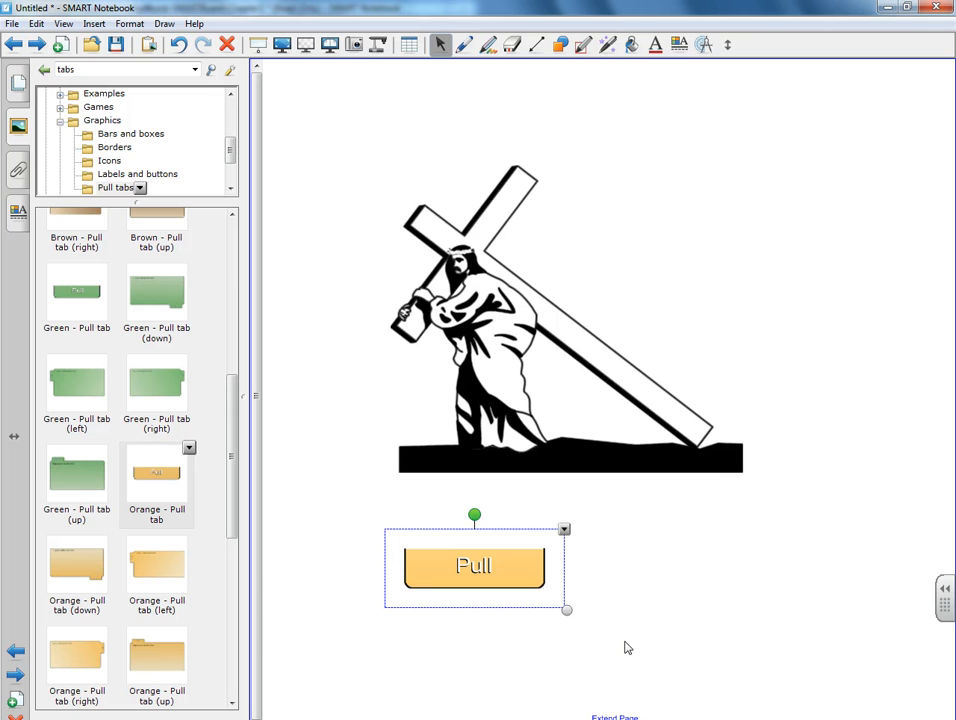
Ungroup the orange pull tab's pieces and start editing its Pull label
{"action": "right_click", "coordinate": [474, 566]}
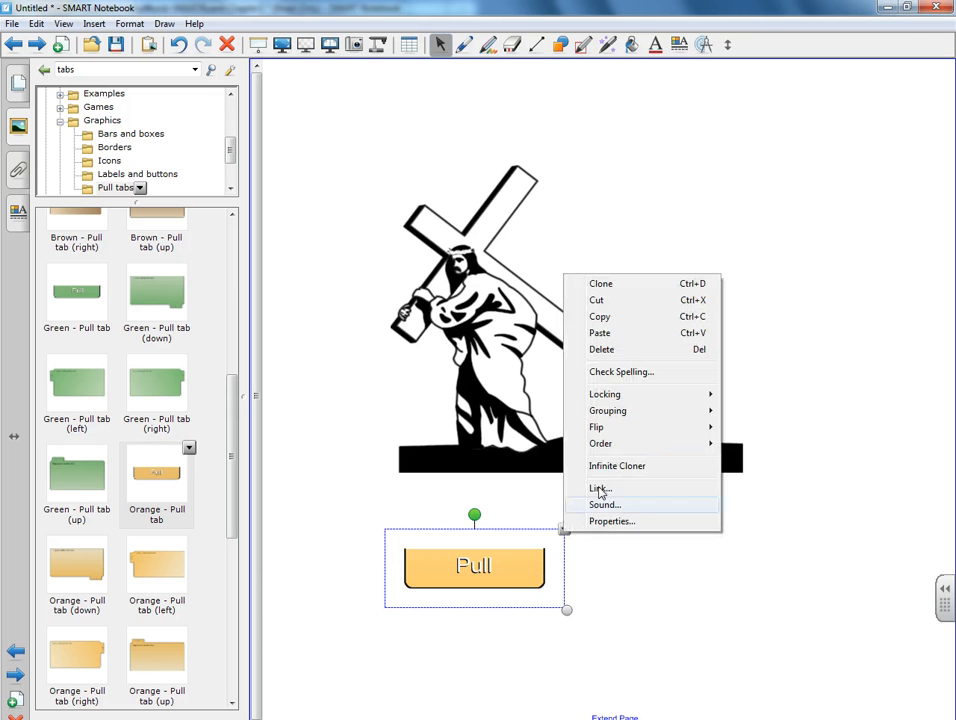
{"action": "mouse_move", "coordinate": [616, 412]}
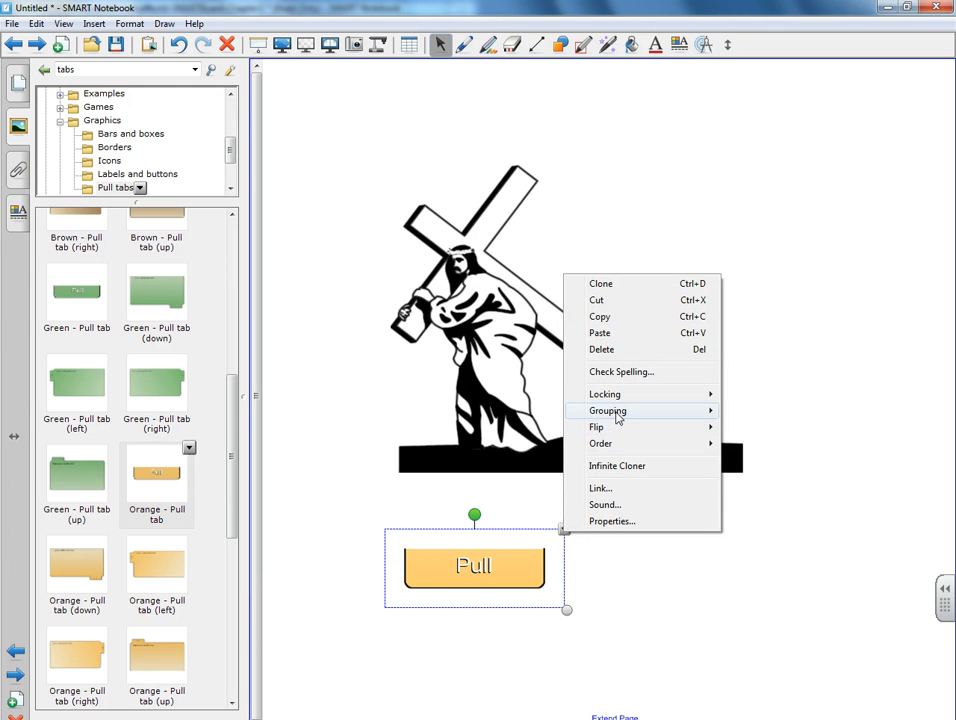
{"action": "left_click", "coordinate": [608, 412]}
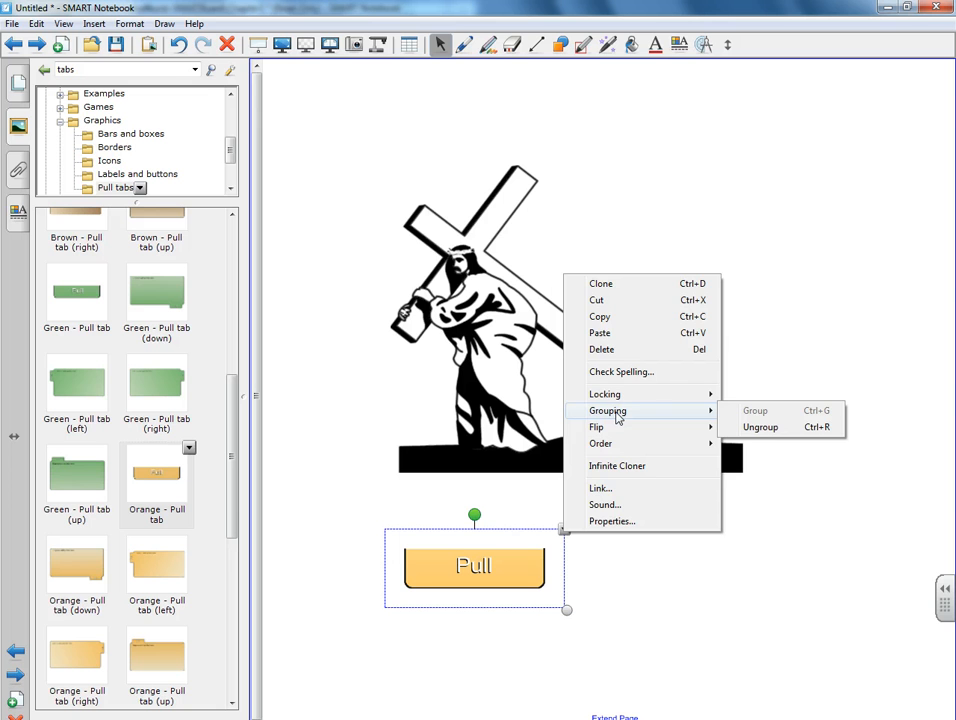
{"action": "left_click", "coordinate": [756, 410]}
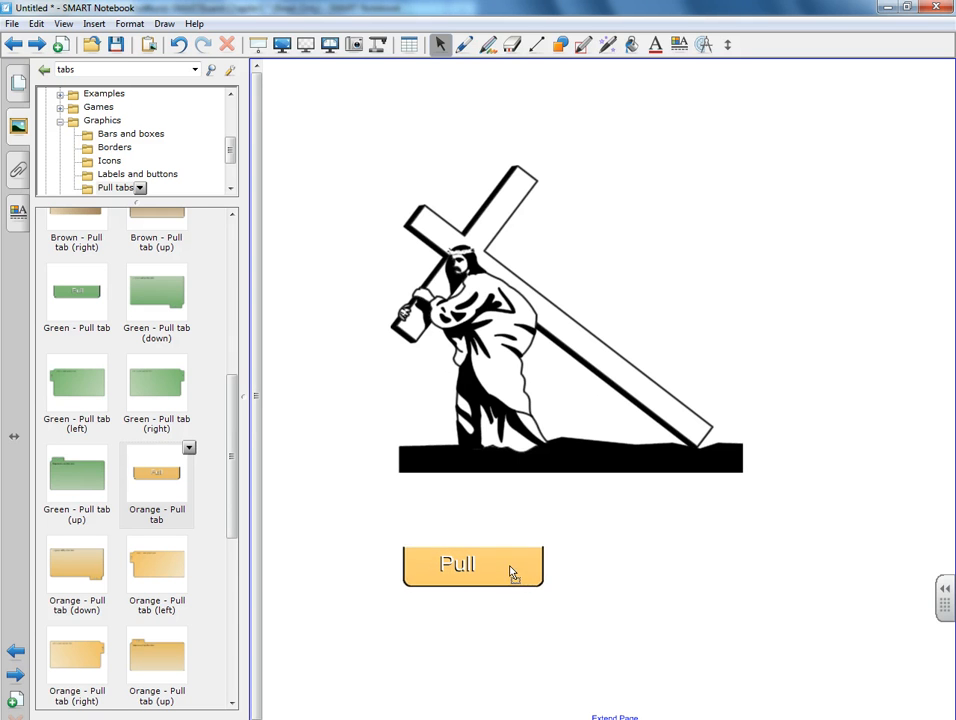
{"action": "left_click", "coordinate": [472, 564]}
{"action": "type", "text": "Who"}
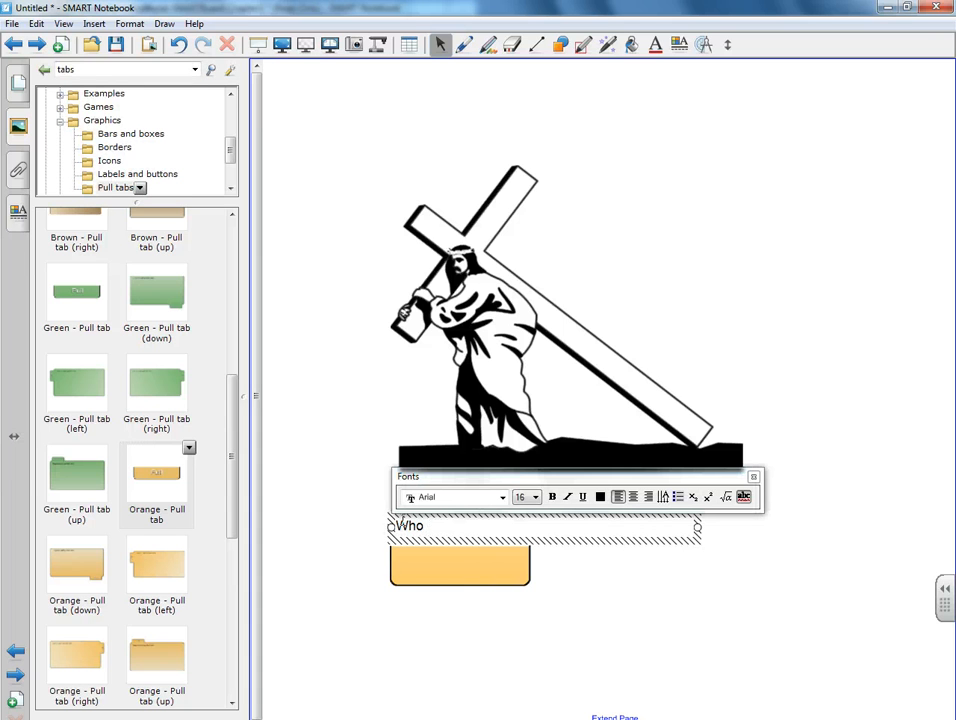
Relabel the orange tab 'Who was Jesus?' and select it
{"action": "type", "text": "was Jesus?"}
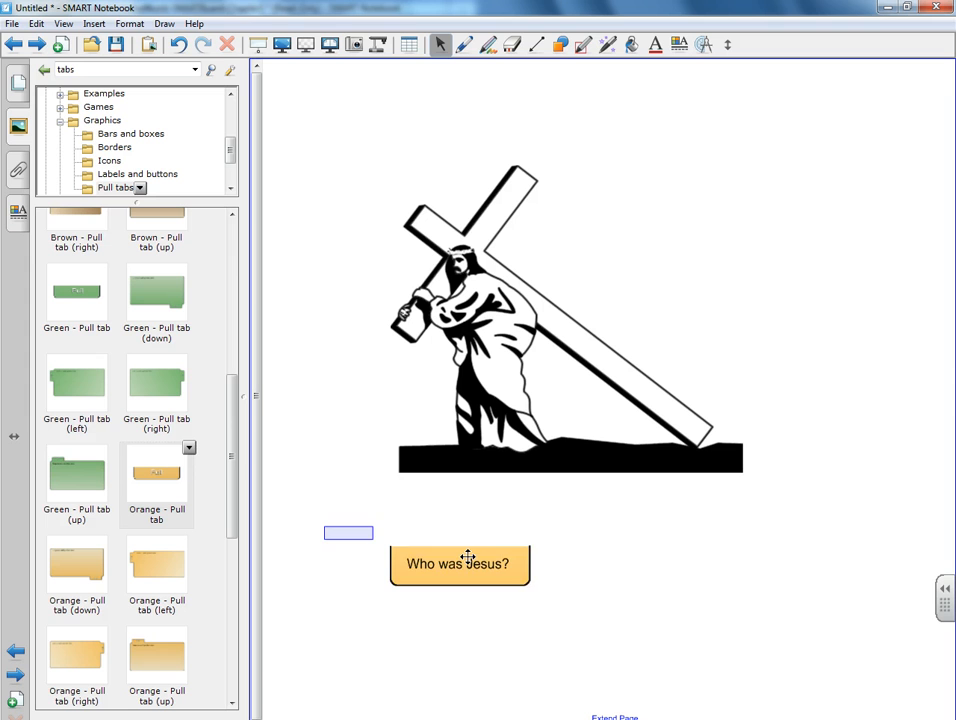
{"action": "left_click", "coordinate": [460, 564]}
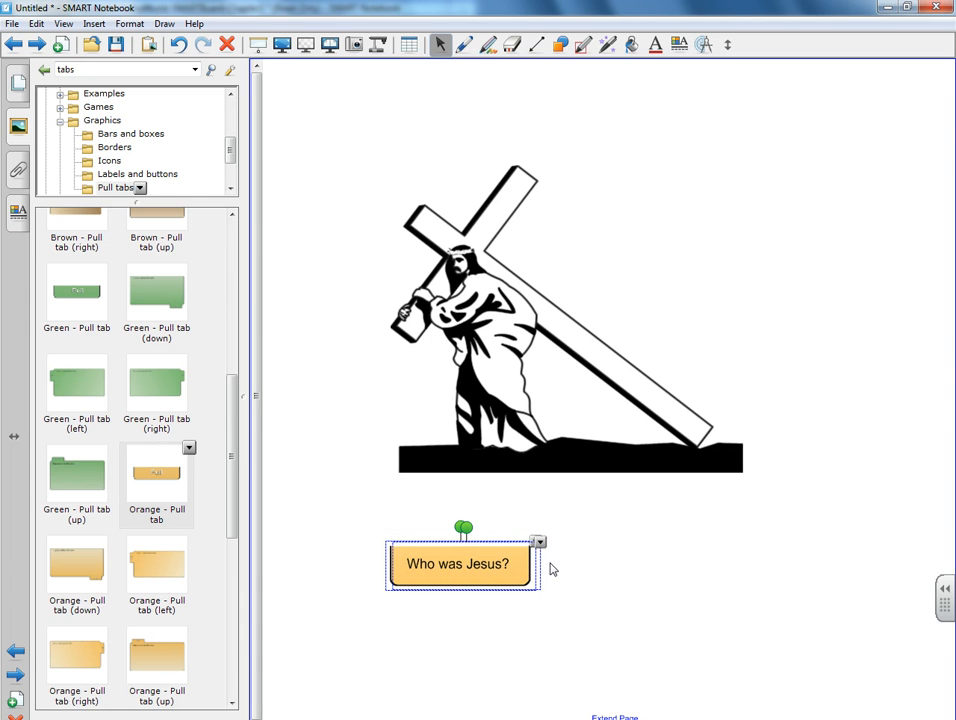
{"action": "mouse_move", "coordinate": [548, 552]}
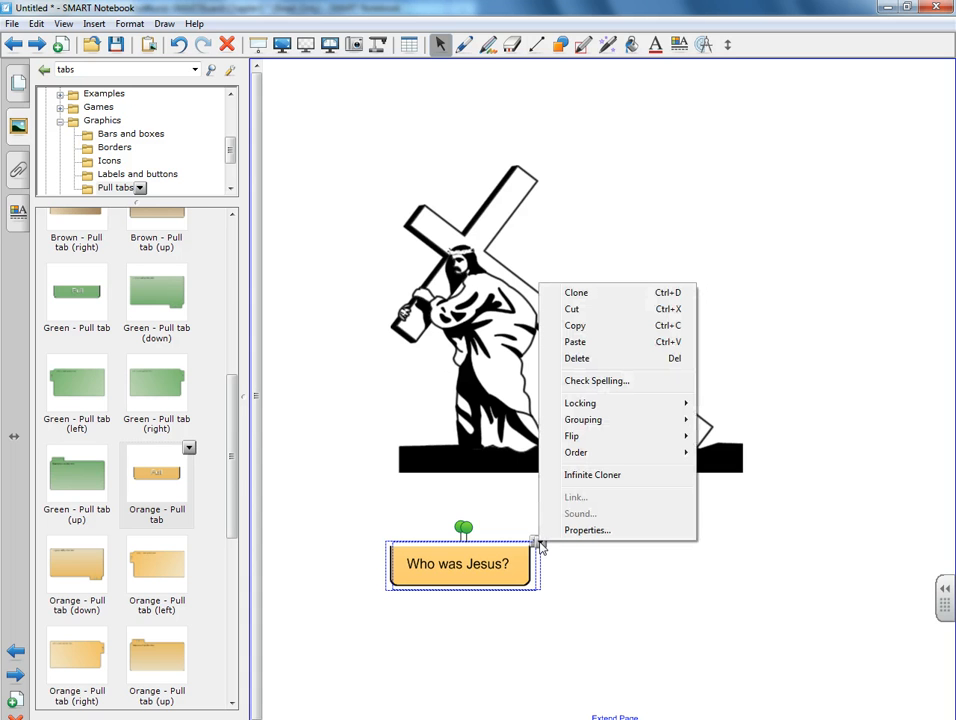
{"action": "mouse_move", "coordinate": [620, 436]}
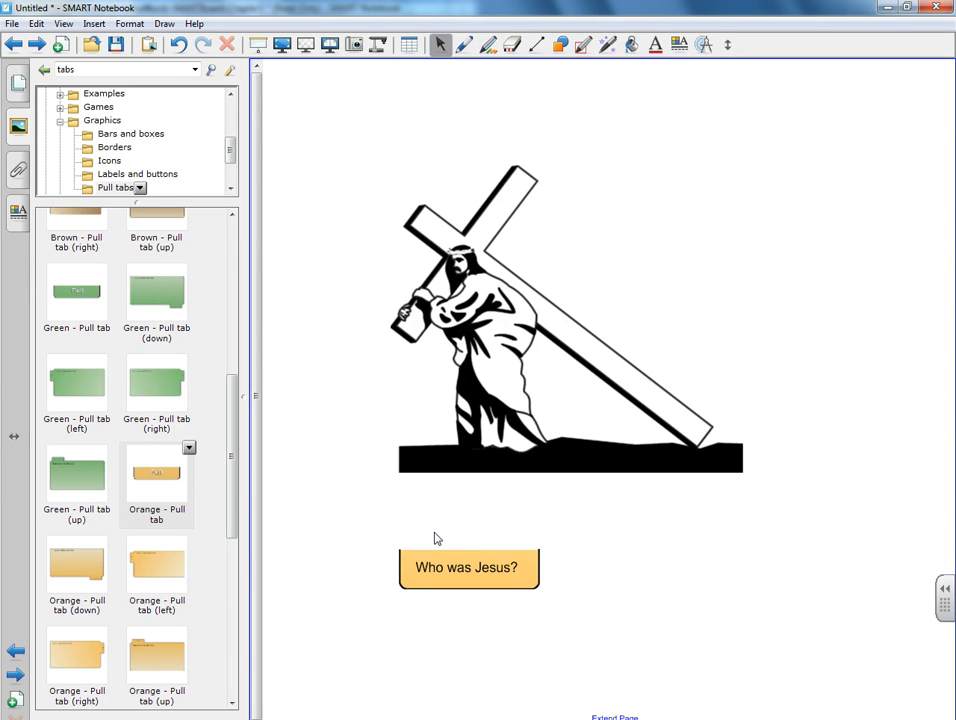
{"action": "mouse_move", "coordinate": [416, 536]}
{"action": "type", "text": "Jesus w"}
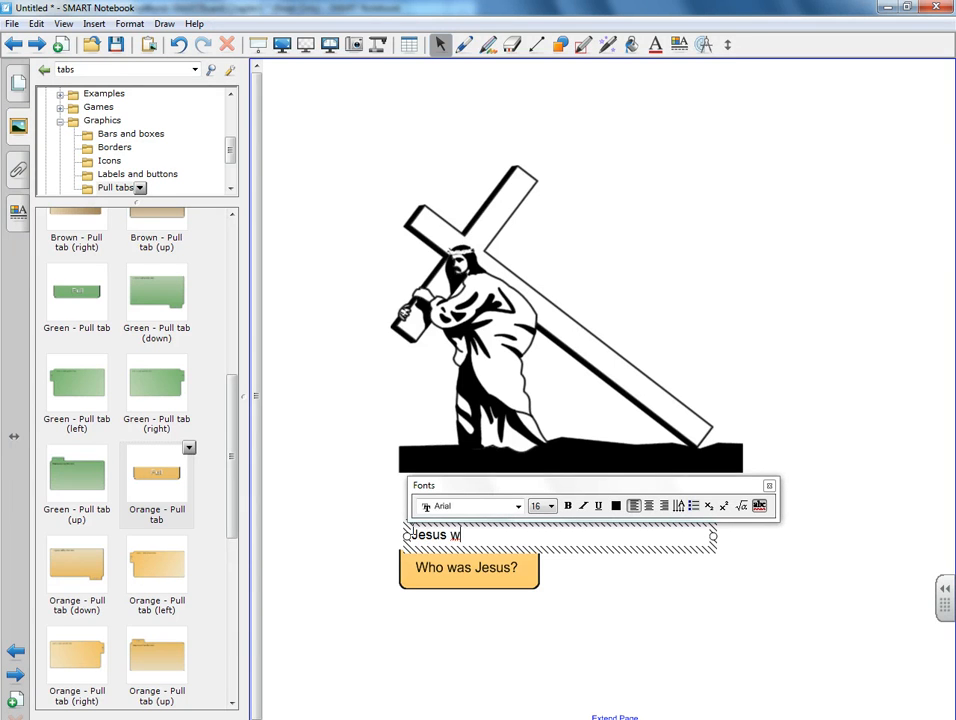
Add the answer text 'Jesus was Son of God, Christ, Savior.' above the tab
{"action": "type", "text": "as Song"}
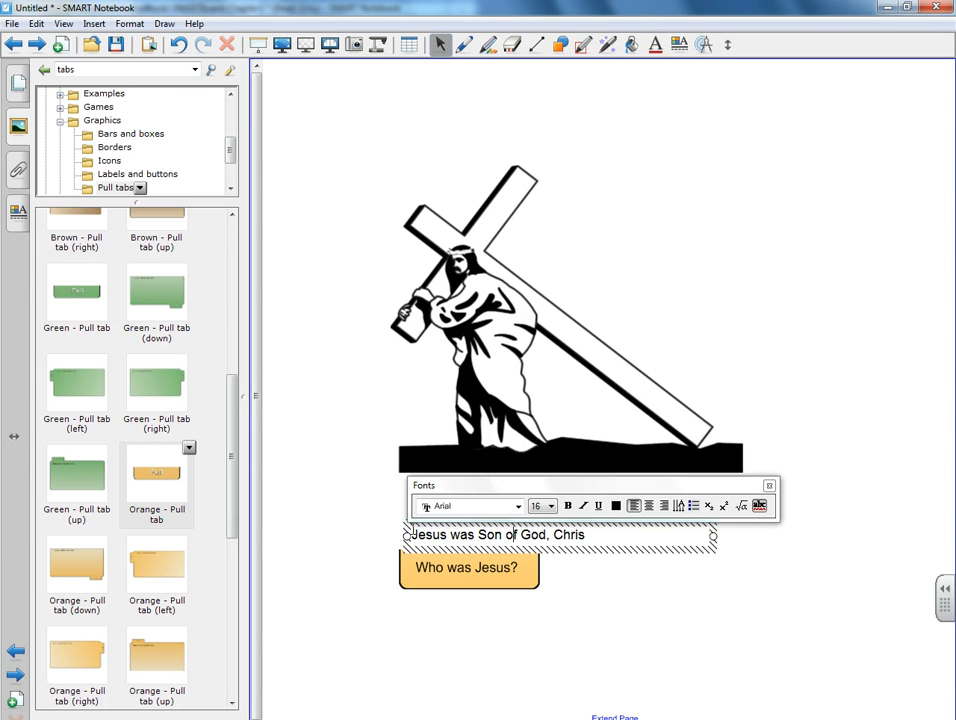
{"action": "type", "text": "t, Savior"}
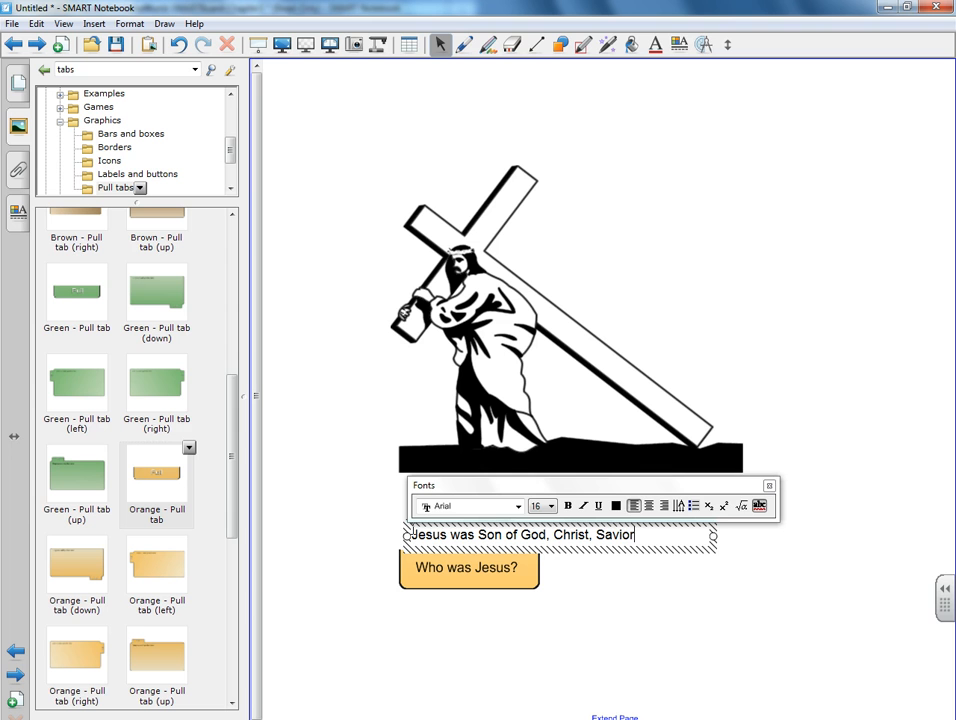
{"action": "type", "text": ".."}
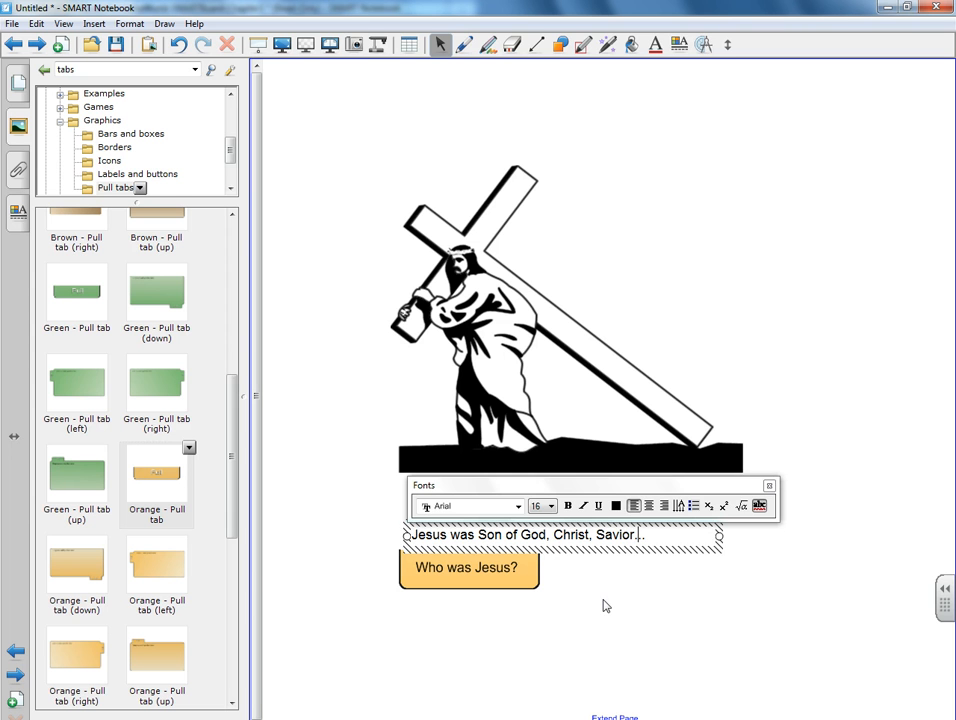
{"action": "left_click", "coordinate": [600, 604]}
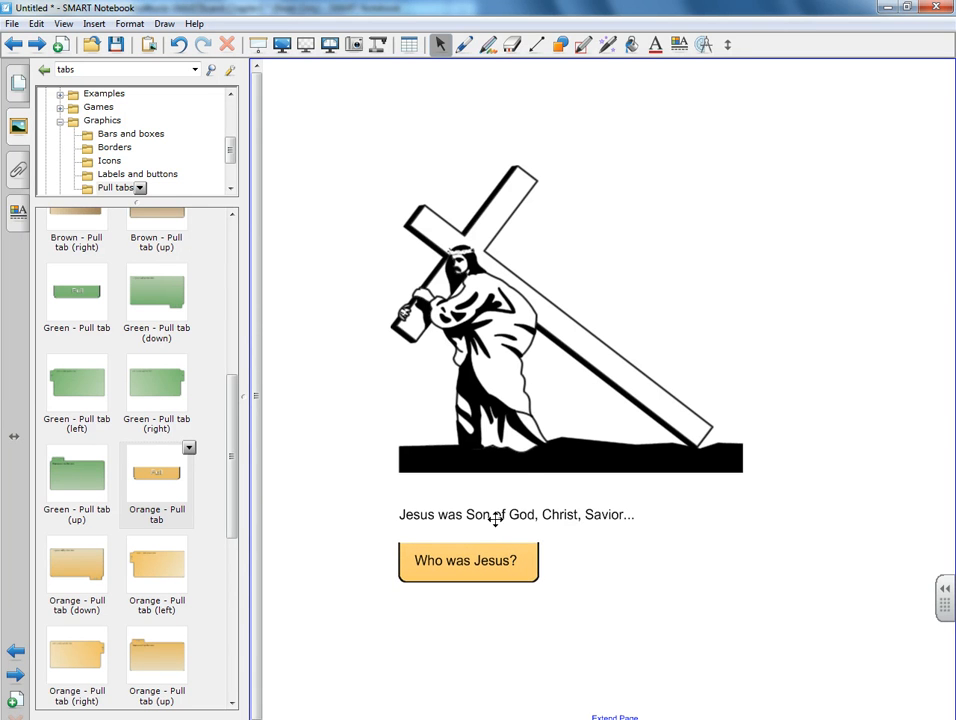
Select the answer text and 'Who was Jesus?' tab together and bring up their grouping options
{"action": "left_click", "coordinate": [516, 514]}
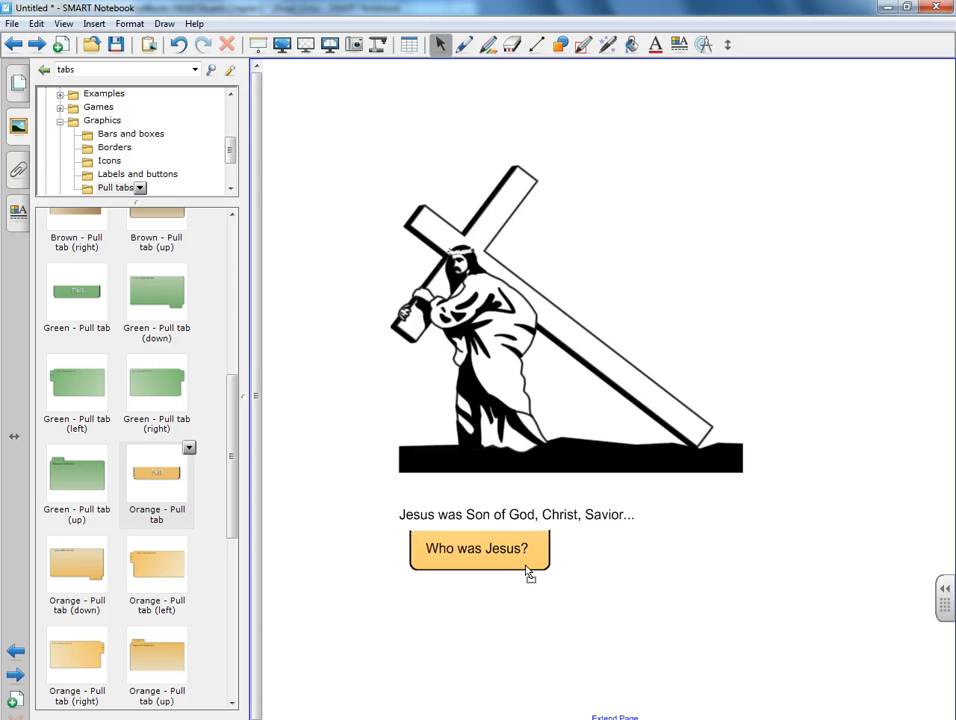
{"action": "left_click", "coordinate": [478, 548]}
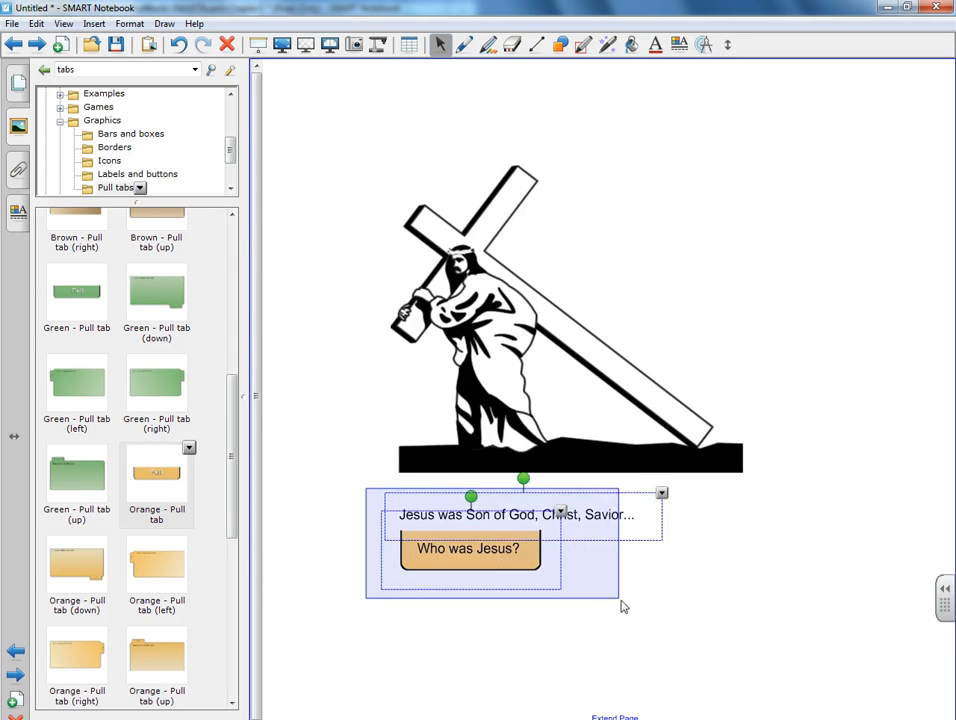
{"action": "right_click", "coordinate": [660, 492]}
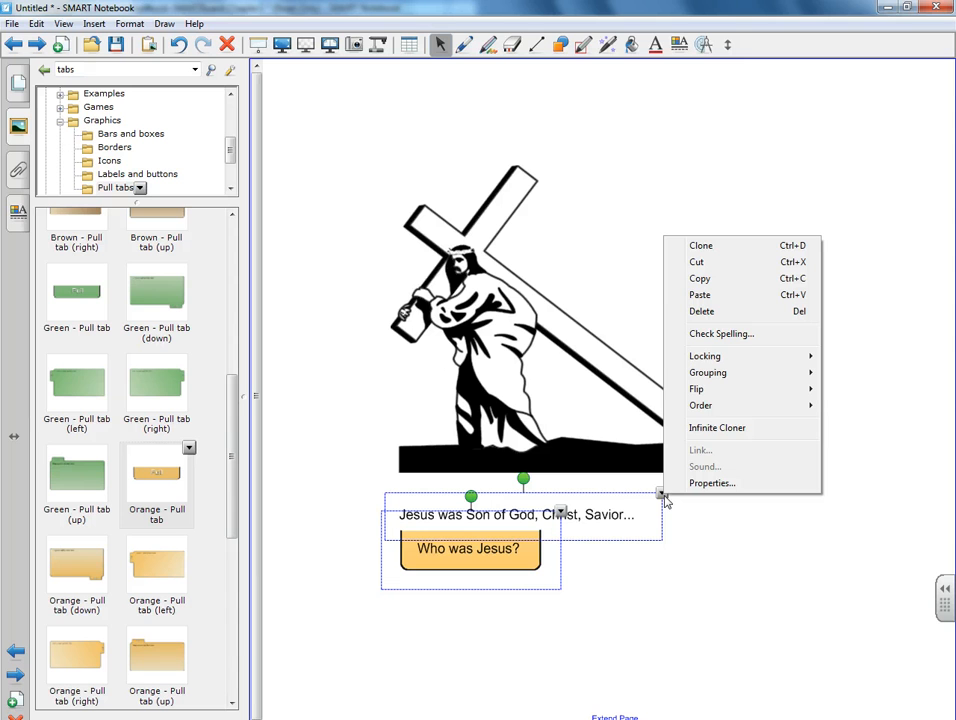
{"action": "mouse_move", "coordinate": [708, 372]}
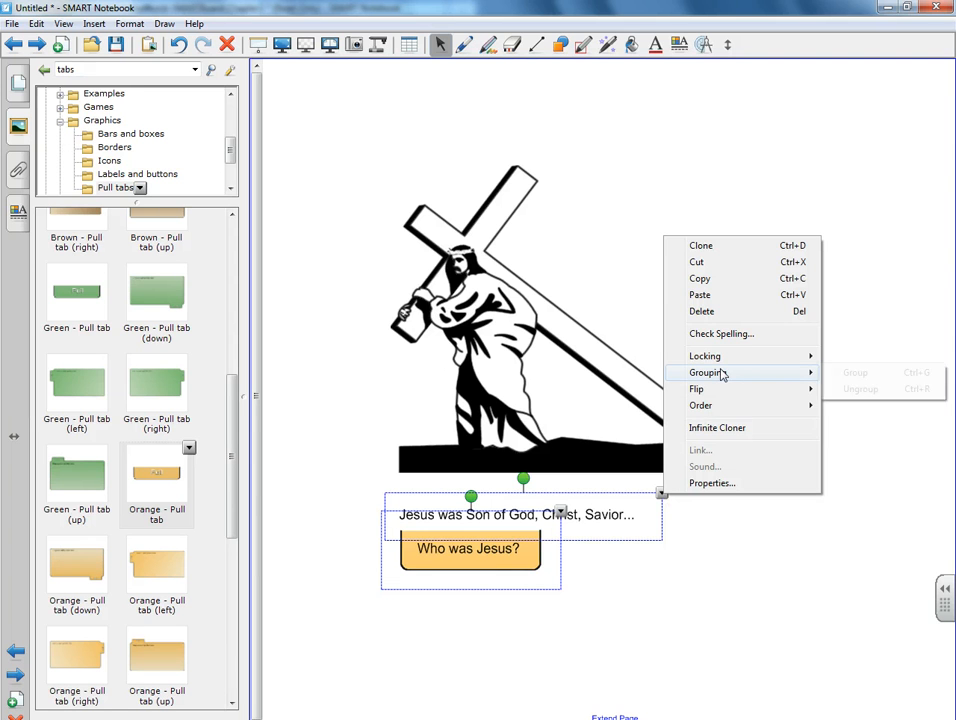